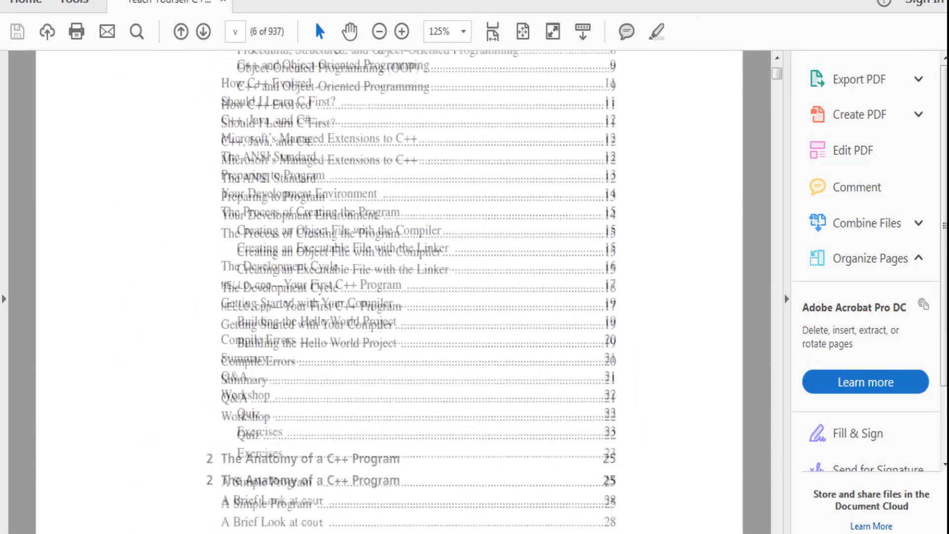
Scroll the C++ book past the contents and Introduction to the Day 1 'Getting Started' page.
{"action": "scroll", "scroll_direction": "down", "scroll_amount": 3}
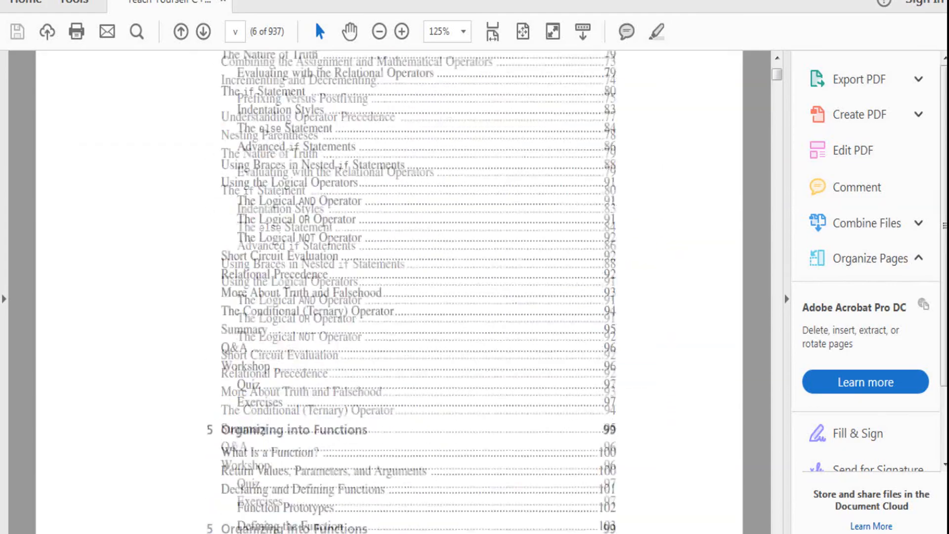
{"action": "scroll", "scroll_direction": "down", "scroll_amount": 3}
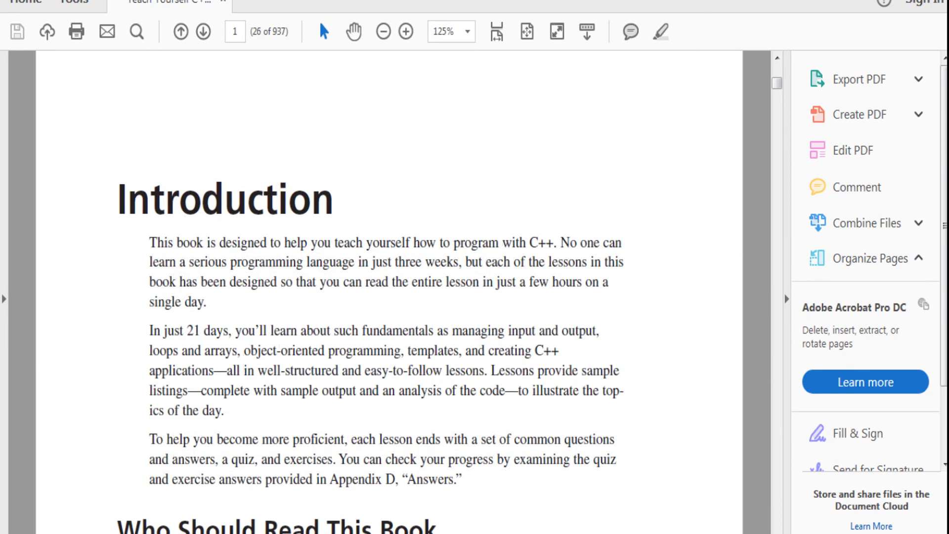
{"action": "scroll", "scroll_direction": "down", "scroll_amount": 3}
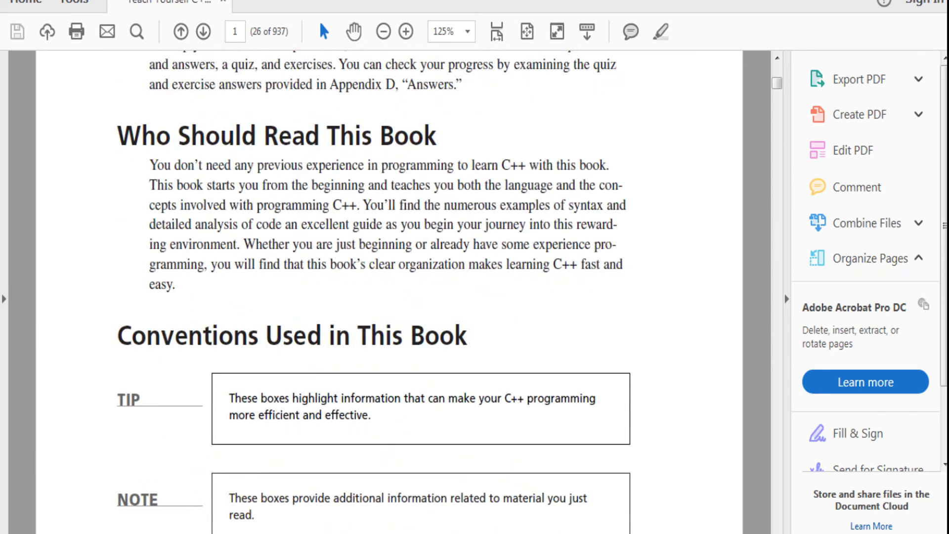
{"action": "scroll", "scroll_direction": "down", "scroll_amount": 3}
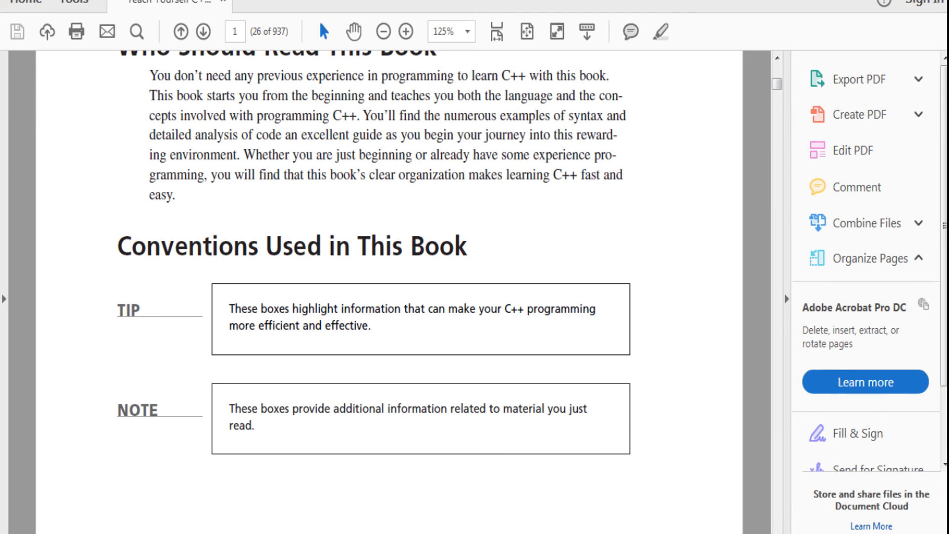
{"action": "scroll", "scroll_direction": "up", "scroll_amount": 3}
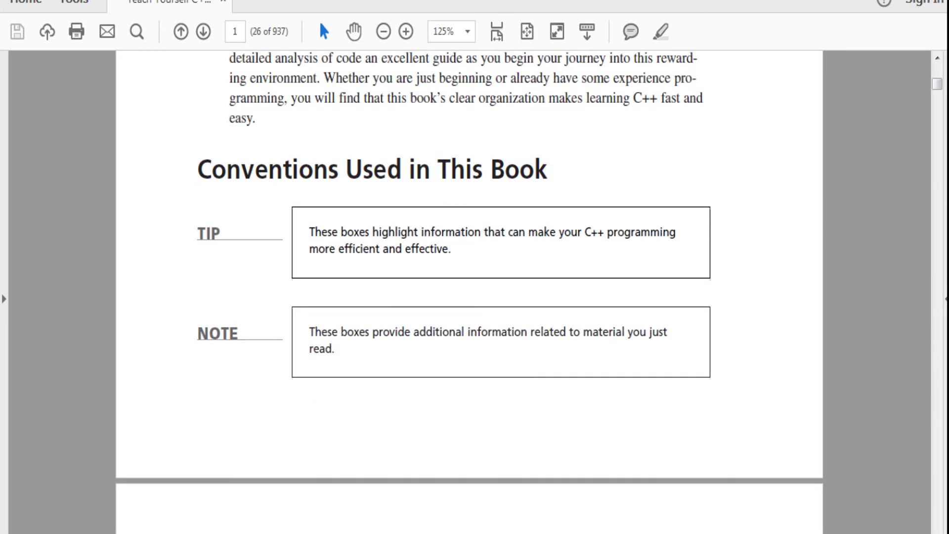
{"action": "scroll", "scroll_direction": "down", "scroll_amount": 3}
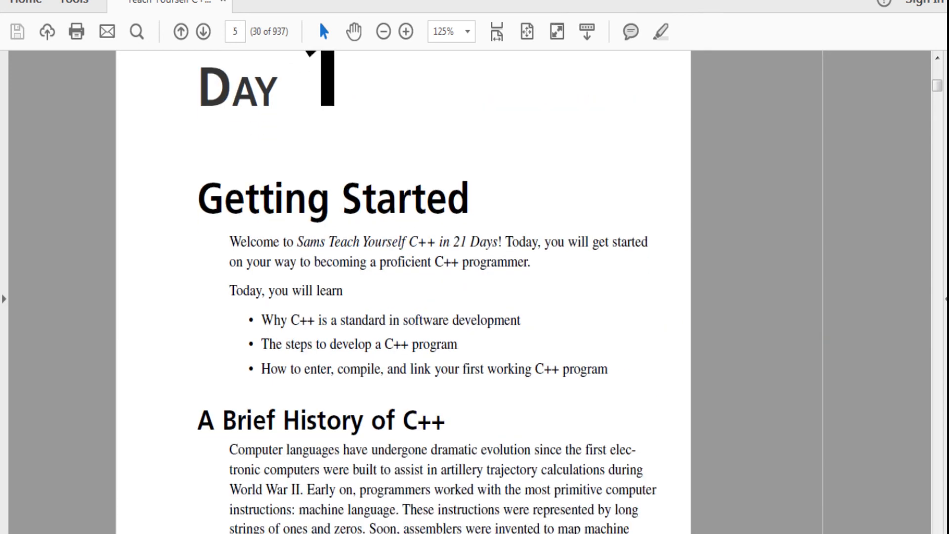
Scroll through the Brief History of C++ pages to page 8's programming-paradigms section.
{"action": "scroll", "scroll_direction": "down", "scroll_amount": 3}
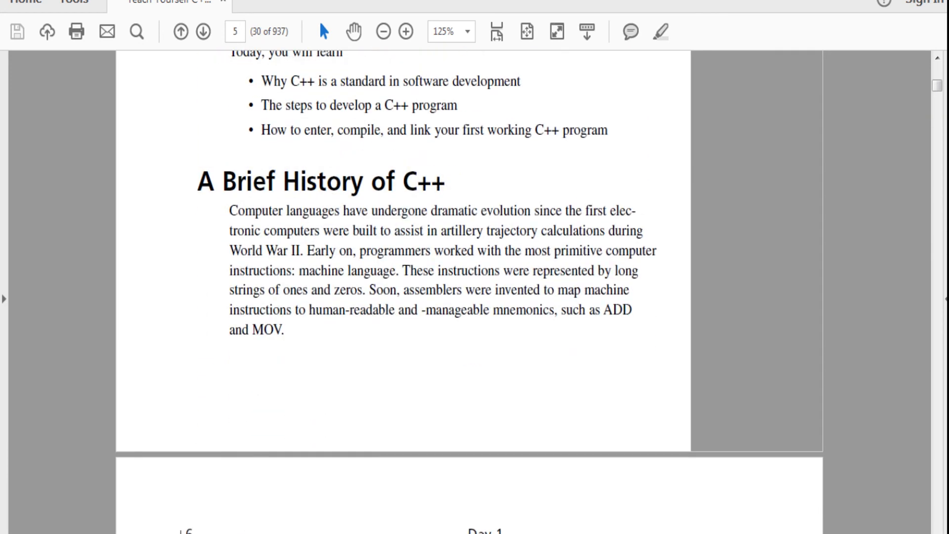
{"action": "scroll", "scroll_direction": "down", "scroll_amount": 3}
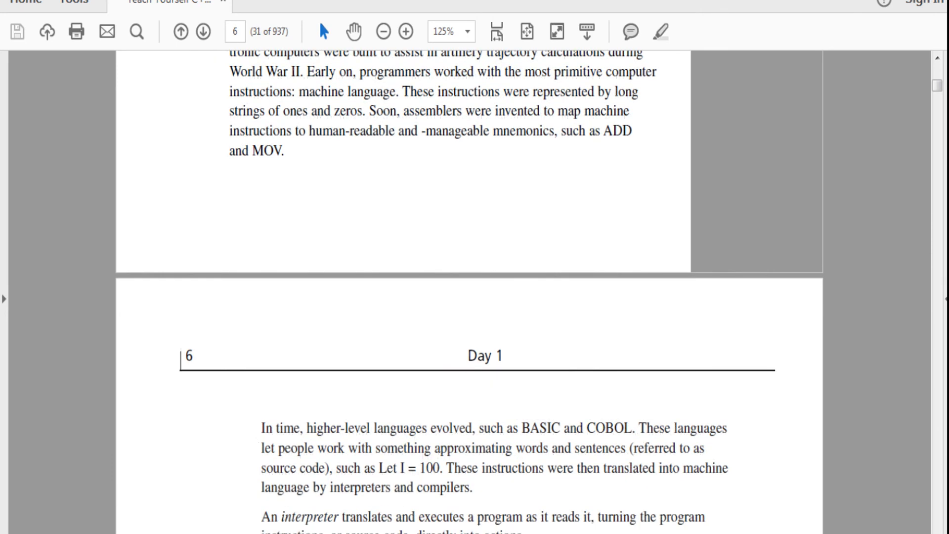
{"action": "scroll", "scroll_direction": "down", "scroll_amount": 3}
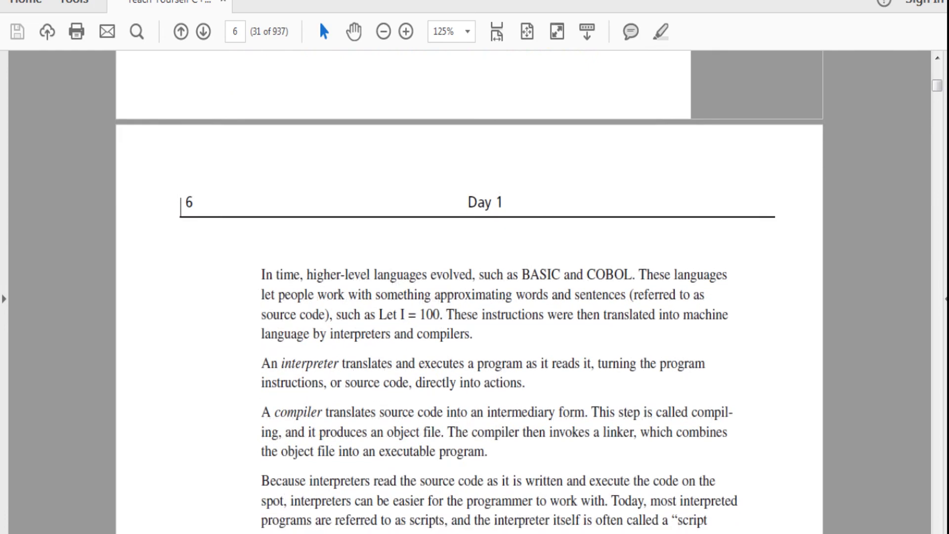
{"action": "scroll", "scroll_direction": "down", "scroll_amount": 3}
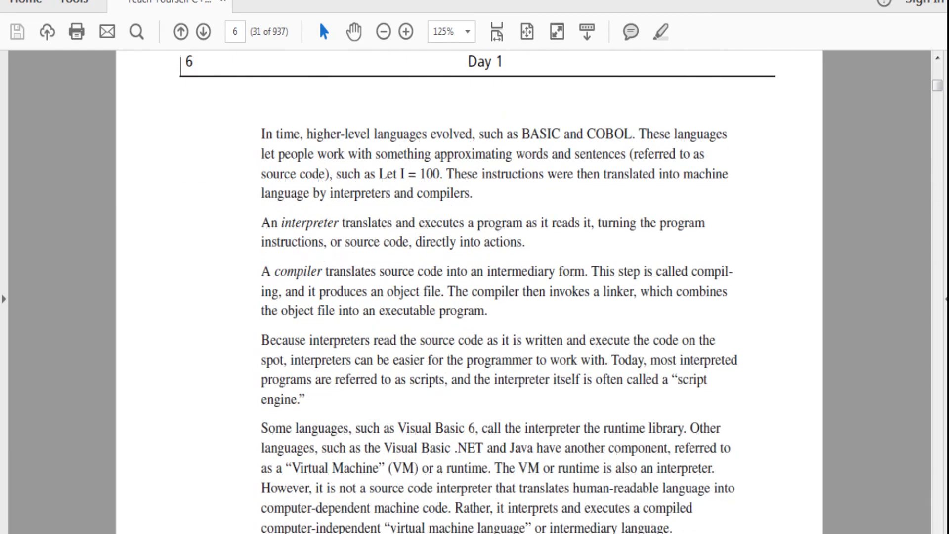
{"action": "scroll", "scroll_direction": "down", "scroll_amount": 3}
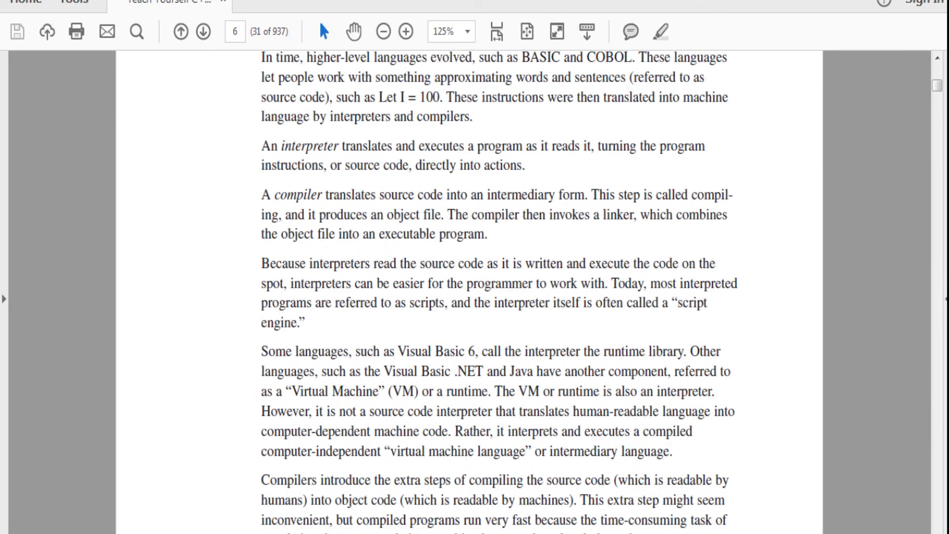
{"action": "scroll", "scroll_direction": "down", "scroll_amount": 3}
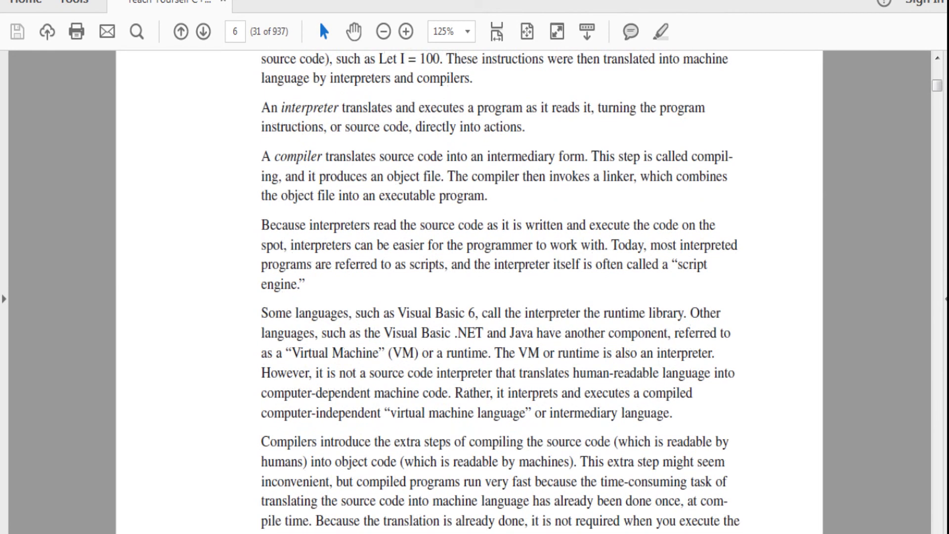
{"action": "scroll", "scroll_direction": "down", "scroll_amount": 3}
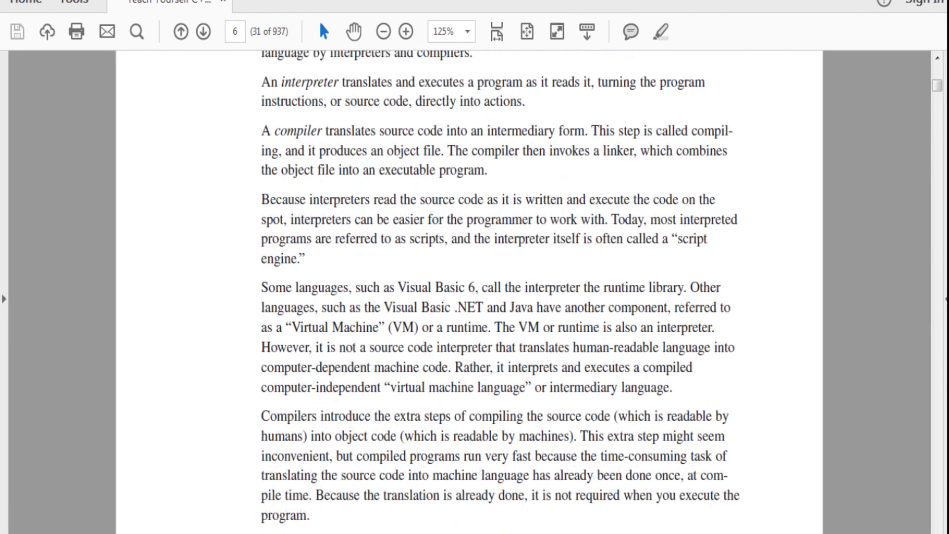
{"action": "scroll", "scroll_direction": "down", "scroll_amount": 3}
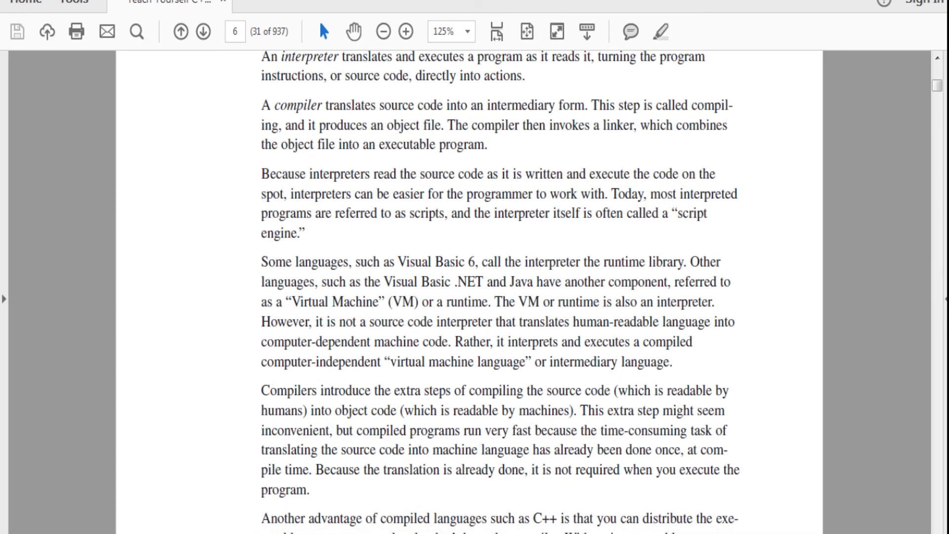
{"action": "scroll", "scroll_direction": "down", "scroll_amount": 3}
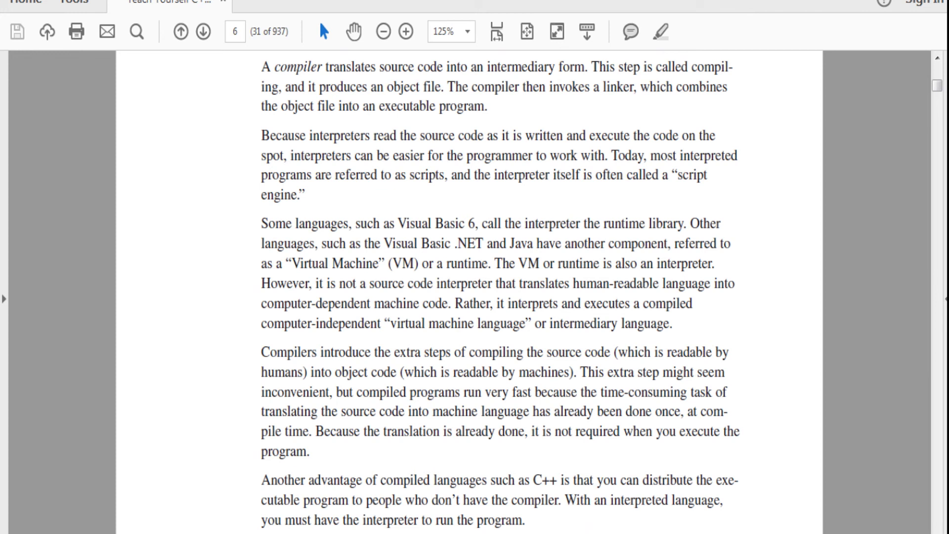
{"action": "scroll", "scroll_direction": "down", "scroll_amount": 3}
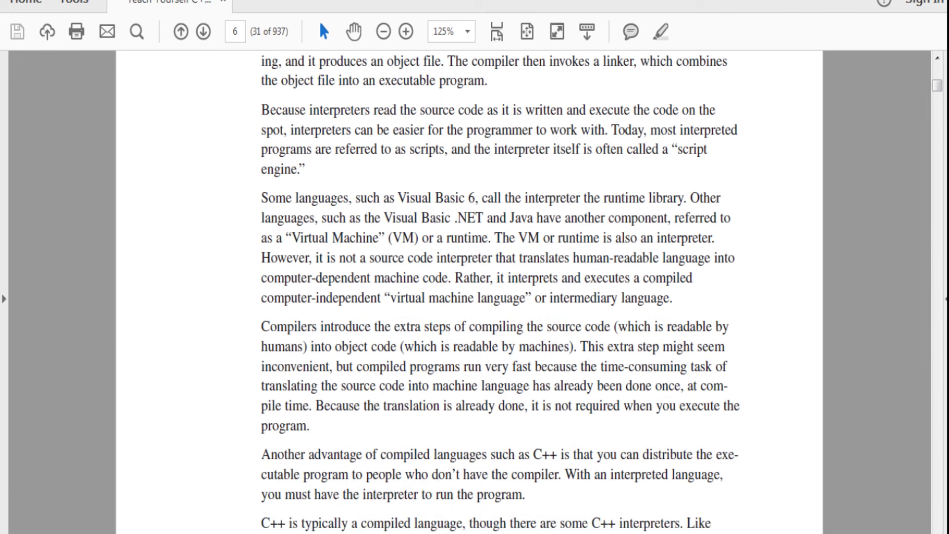
{"action": "scroll", "scroll_direction": "down", "scroll_amount": 3}
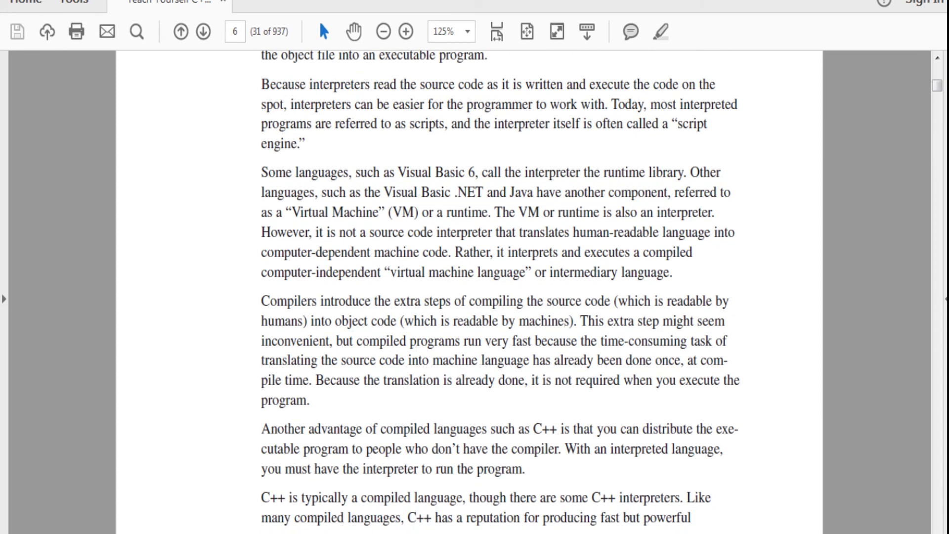
{"action": "scroll", "scroll_direction": "down", "scroll_amount": 3}
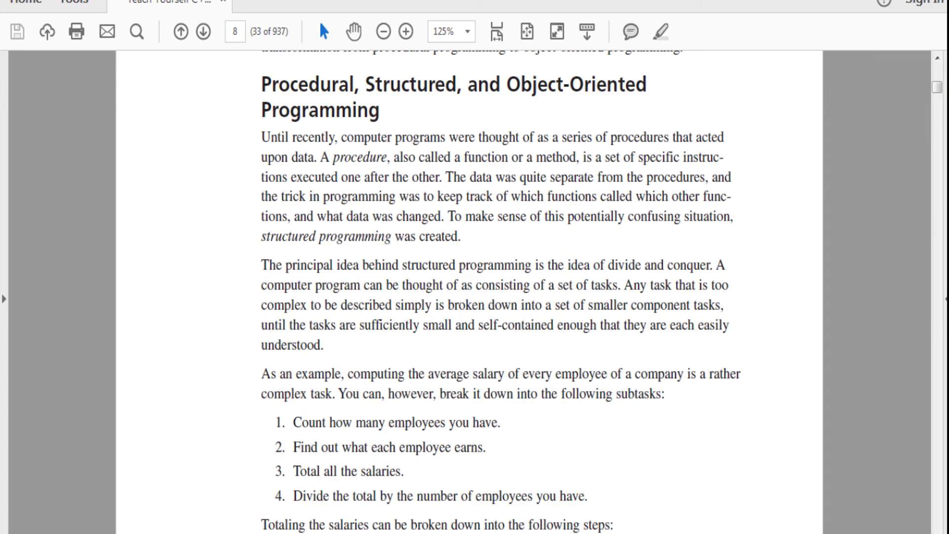
Scroll from page 11 through encapsulation and polymorphism to page 14's Your Development Environment.
{"action": "scroll", "scroll_direction": "up", "scroll_amount": 3}
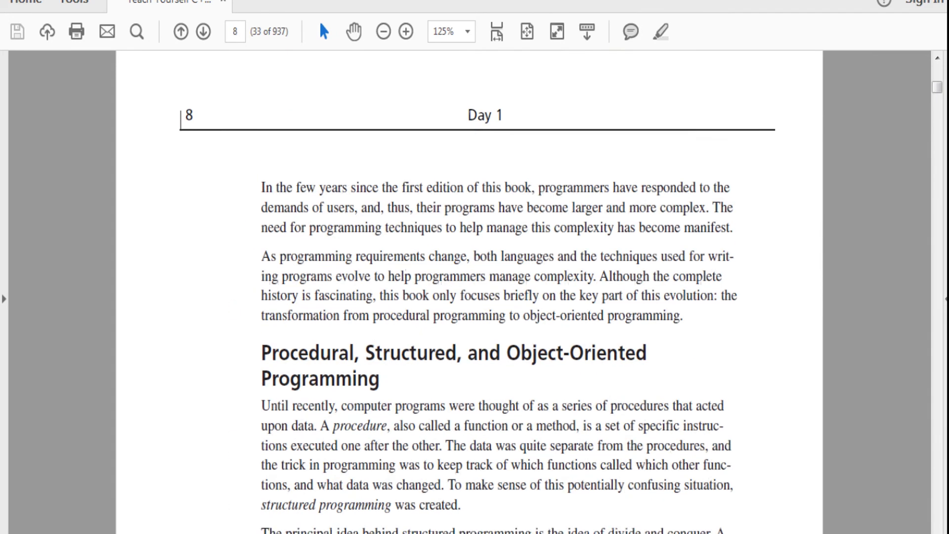
{"action": "left_click", "coordinate": [207, 31]}
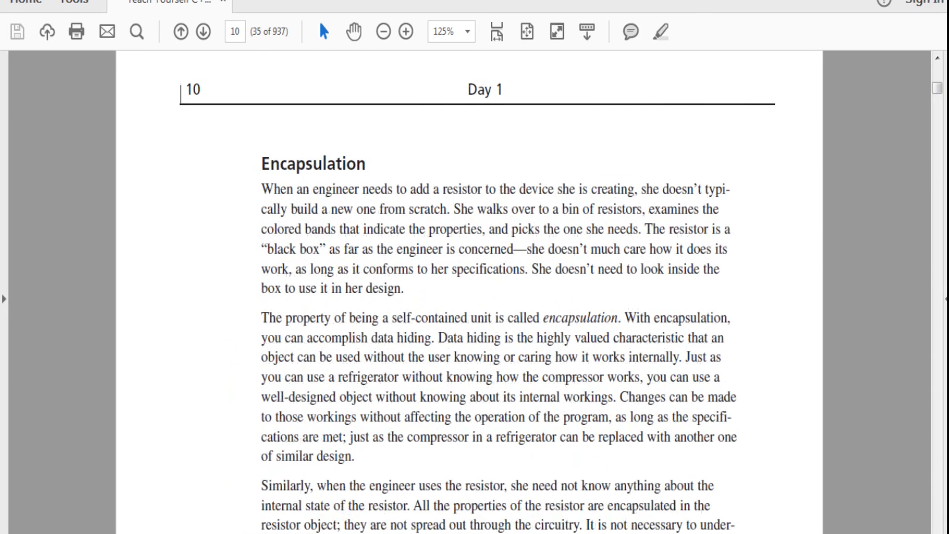
{"action": "scroll", "scroll_direction": "down", "scroll_amount": 3}
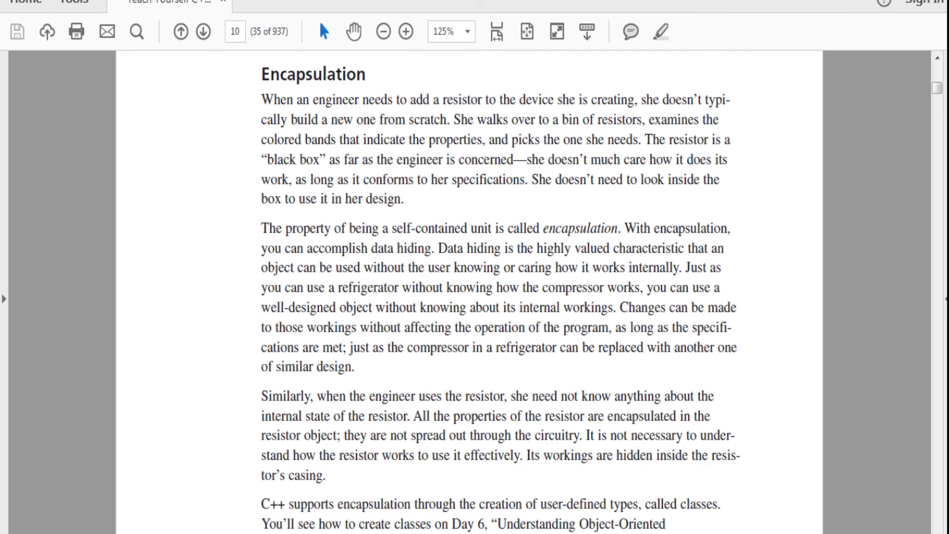
{"action": "scroll", "scroll_direction": "down", "scroll_amount": 3}
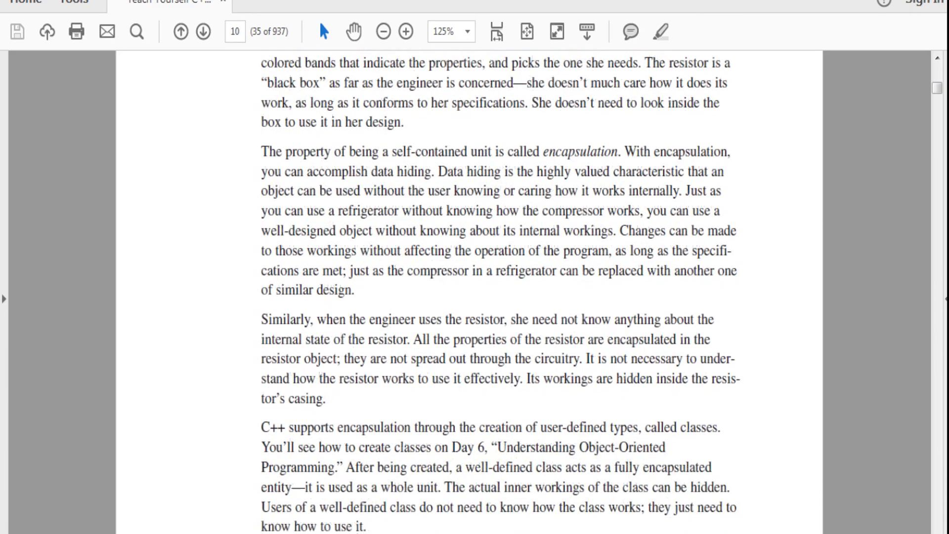
{"action": "scroll", "scroll_direction": "down", "scroll_amount": 3}
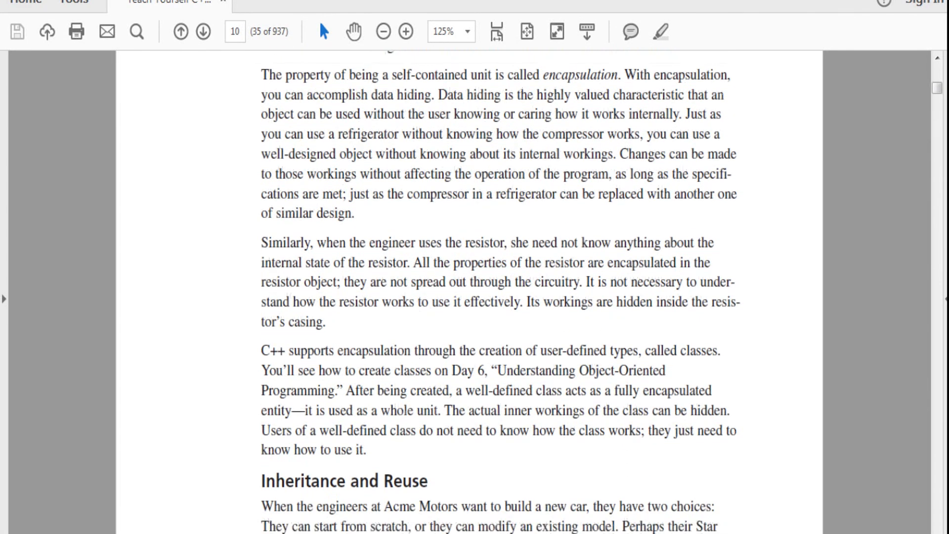
{"action": "scroll", "scroll_direction": "down", "scroll_amount": 3}
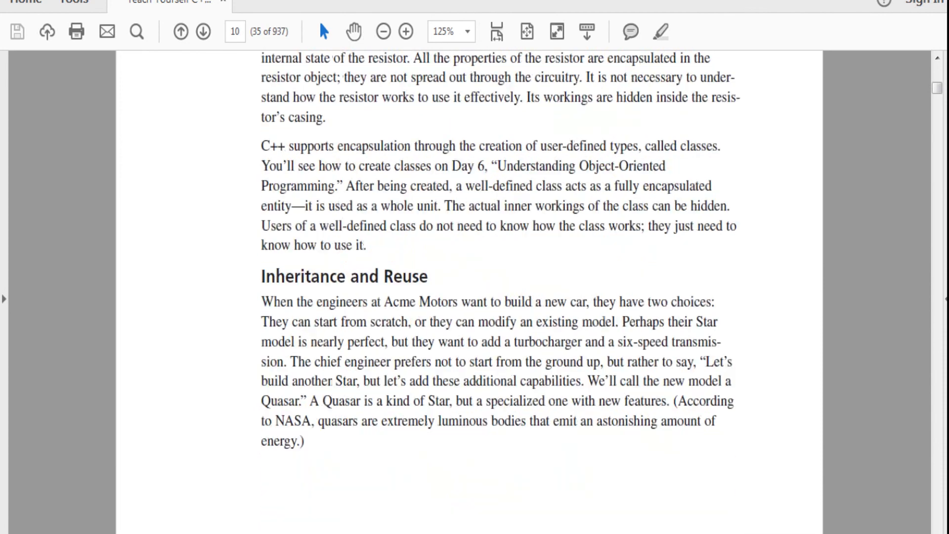
{"action": "left_click", "coordinate": [204, 31]}
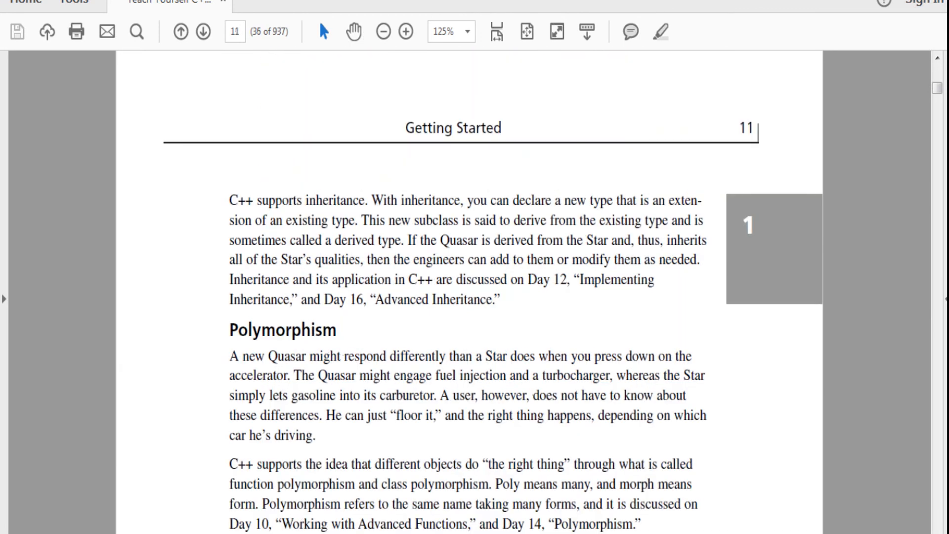
{"action": "scroll", "scroll_direction": "down", "scroll_amount": 3}
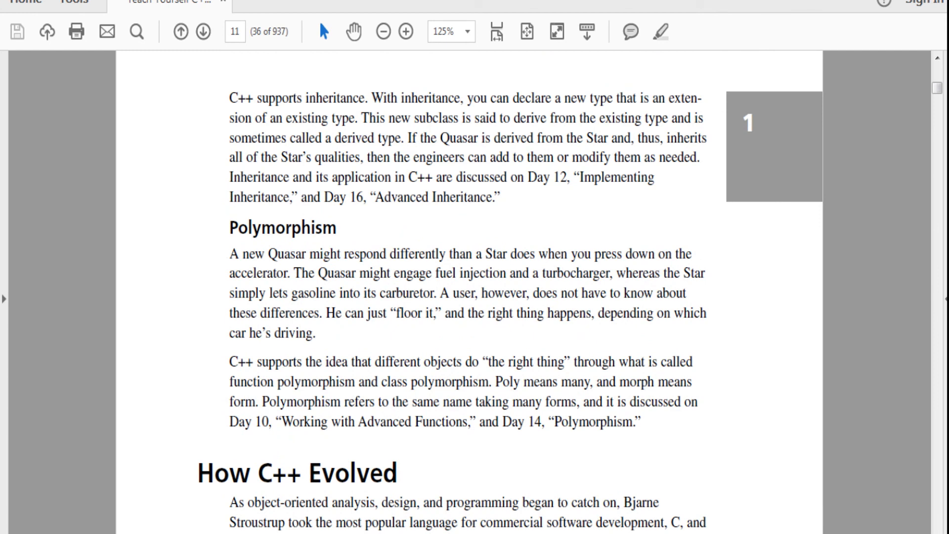
{"action": "scroll", "scroll_direction": "down", "scroll_amount": 3}
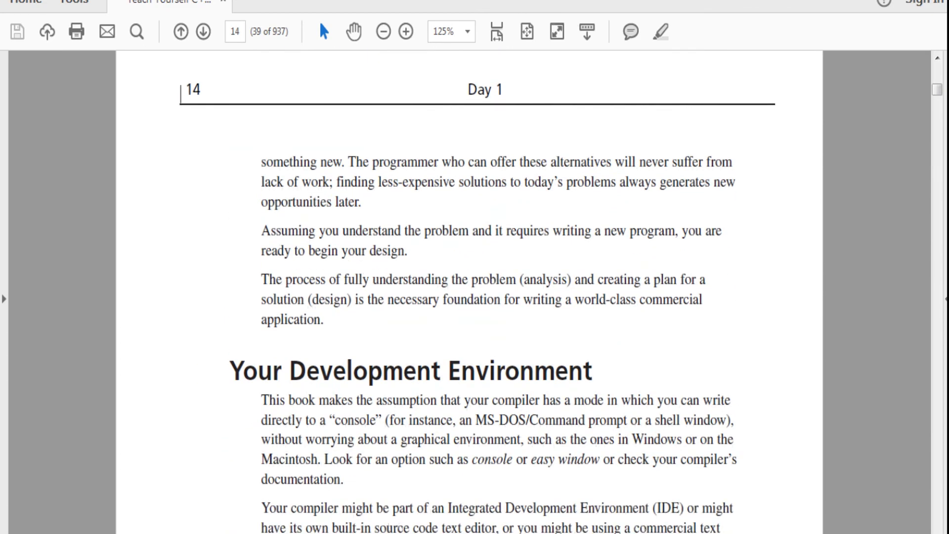
Scroll past the Figure 1.1 development-cycle flowchart to page 17's HELLO.cpp section.
{"action": "scroll", "scroll_direction": "down", "scroll_amount": 3}
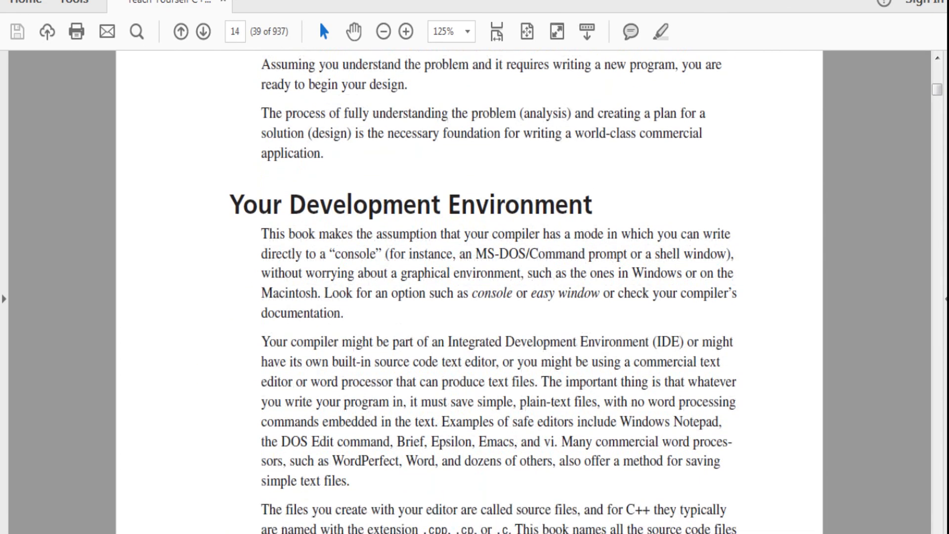
{"action": "scroll", "scroll_direction": "down", "scroll_amount": 3}
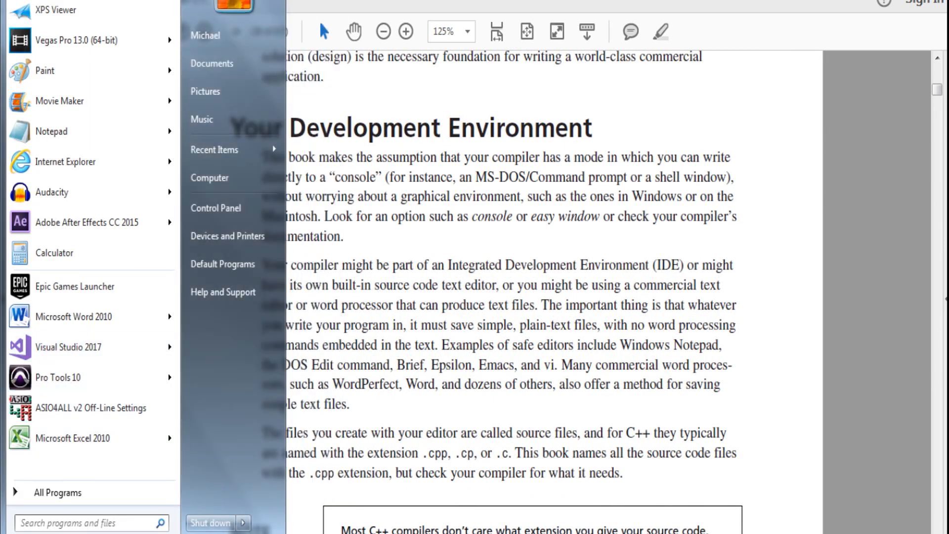
{"action": "mouse_move", "coordinate": [91, 316]}
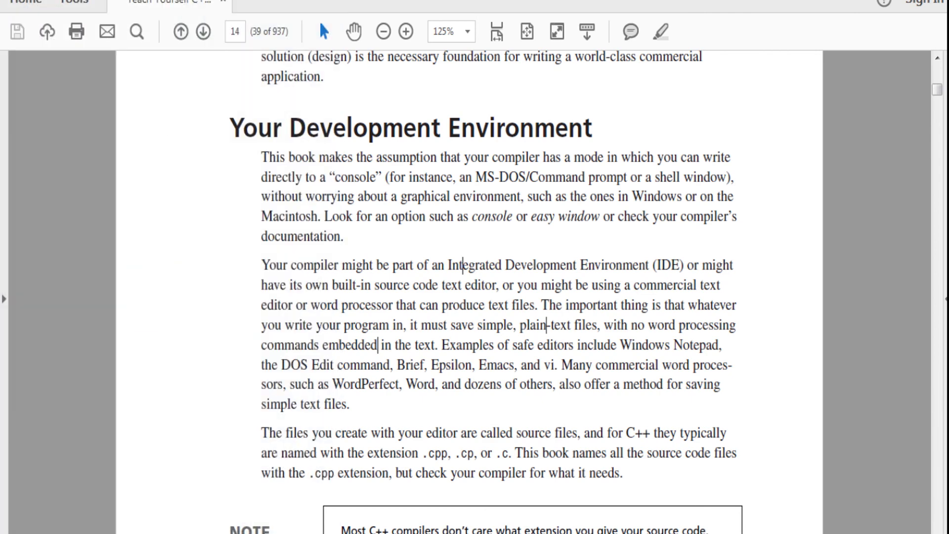
{"action": "scroll", "scroll_direction": "down", "scroll_amount": 3}
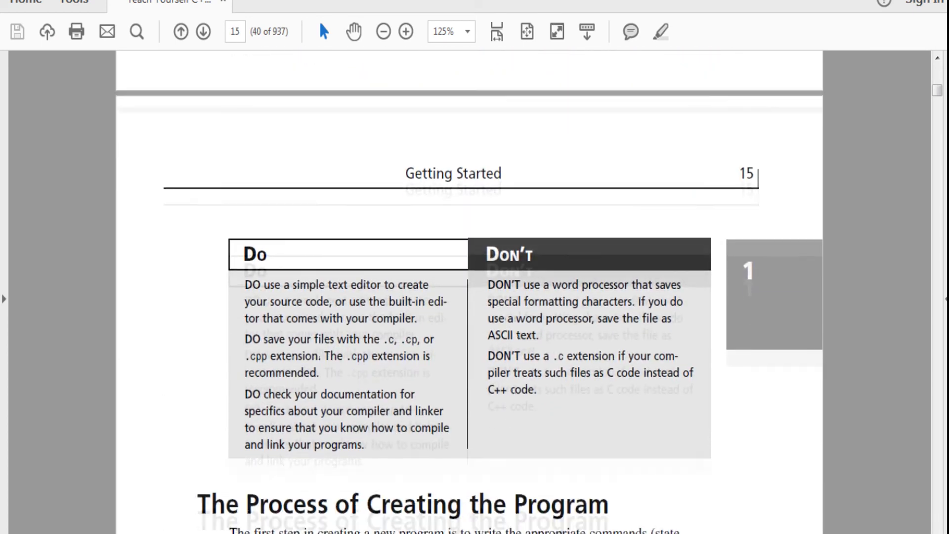
{"action": "scroll", "scroll_direction": "down", "scroll_amount": 3}
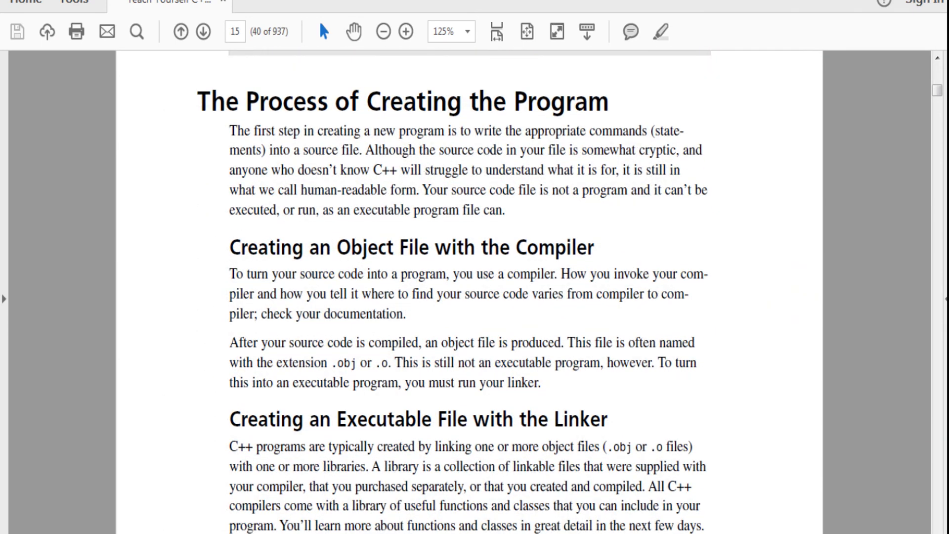
{"action": "scroll", "scroll_direction": "down", "scroll_amount": 3}
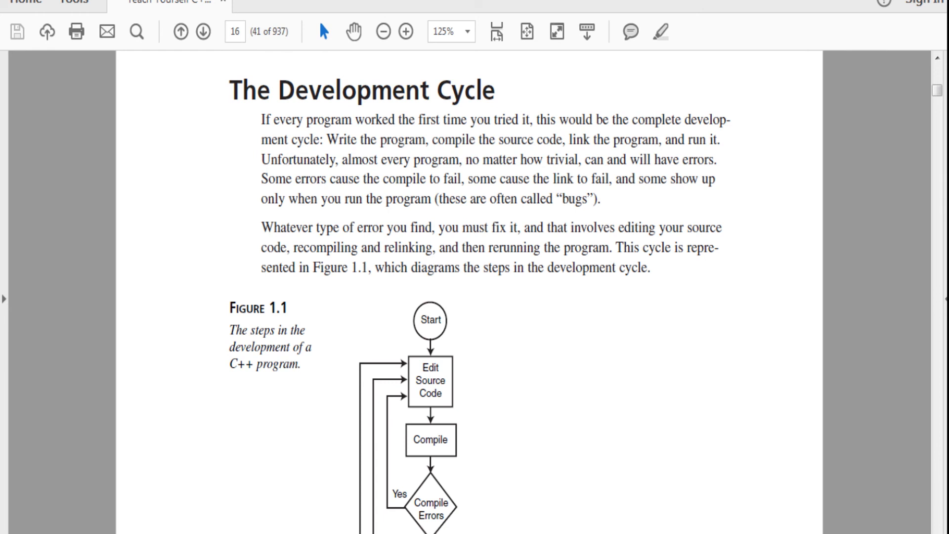
{"action": "scroll", "scroll_direction": "down", "scroll_amount": 3}
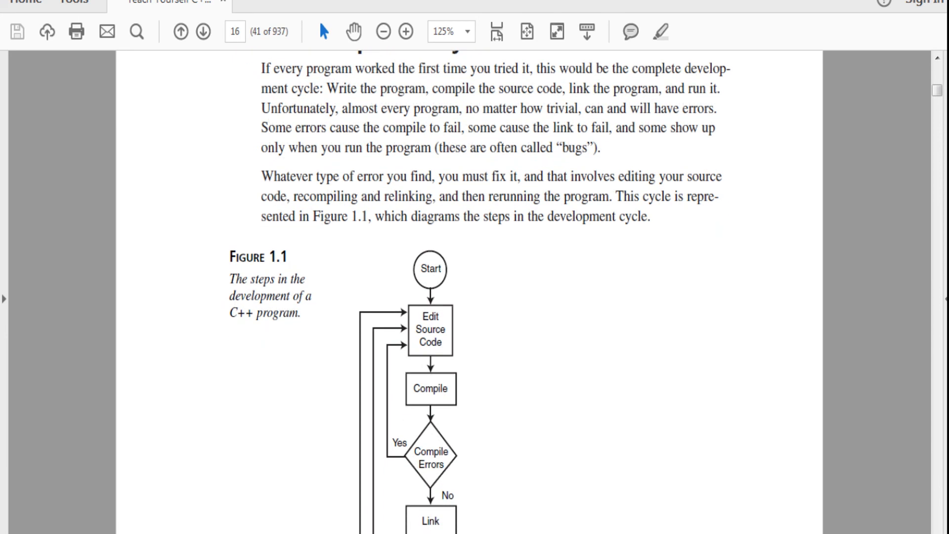
{"action": "scroll", "scroll_direction": "down", "scroll_amount": 3}
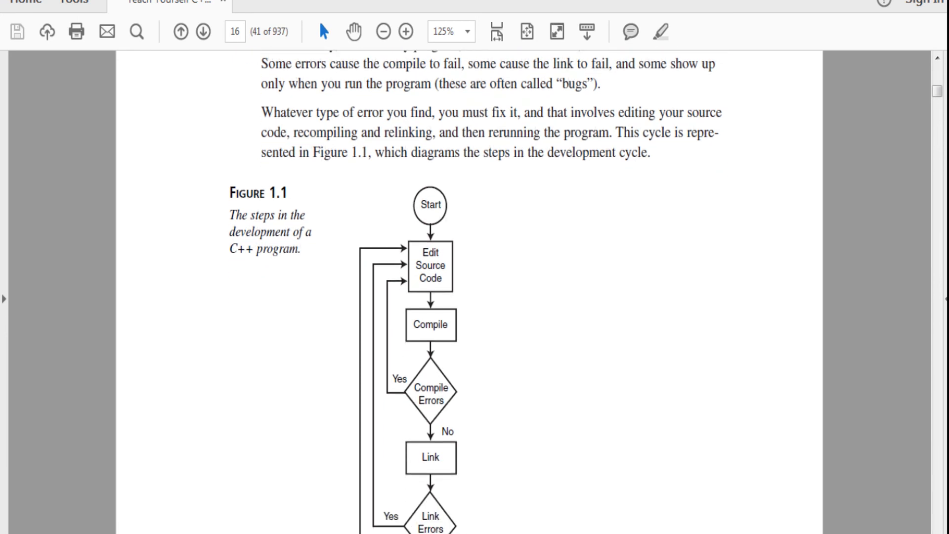
{"action": "scroll", "scroll_direction": "down", "scroll_amount": 3}
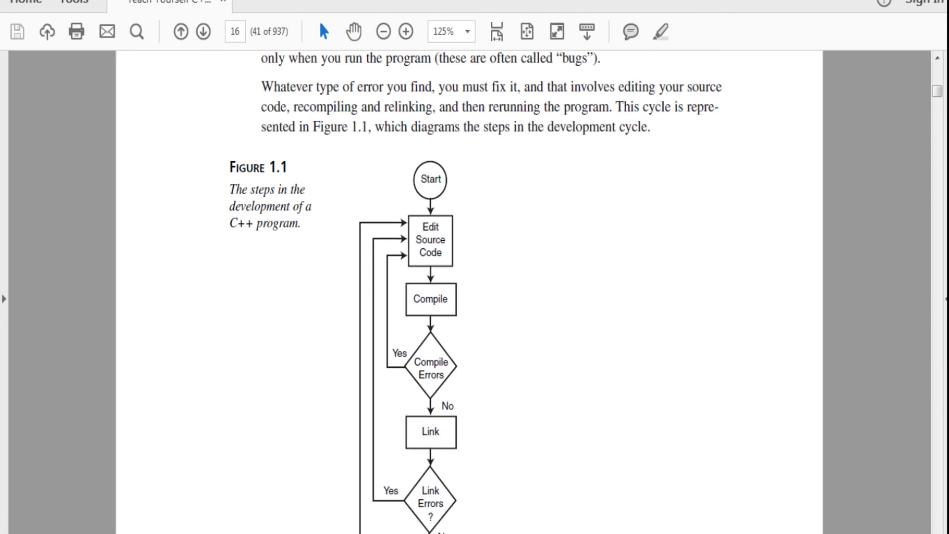
{"action": "scroll", "scroll_direction": "down", "scroll_amount": 3}
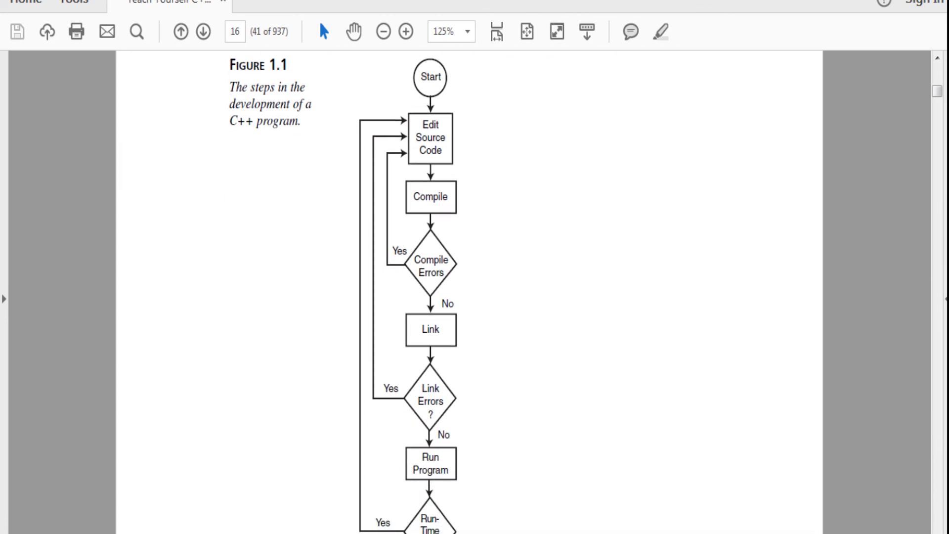
{"action": "scroll", "scroll_direction": "down", "scroll_amount": 3}
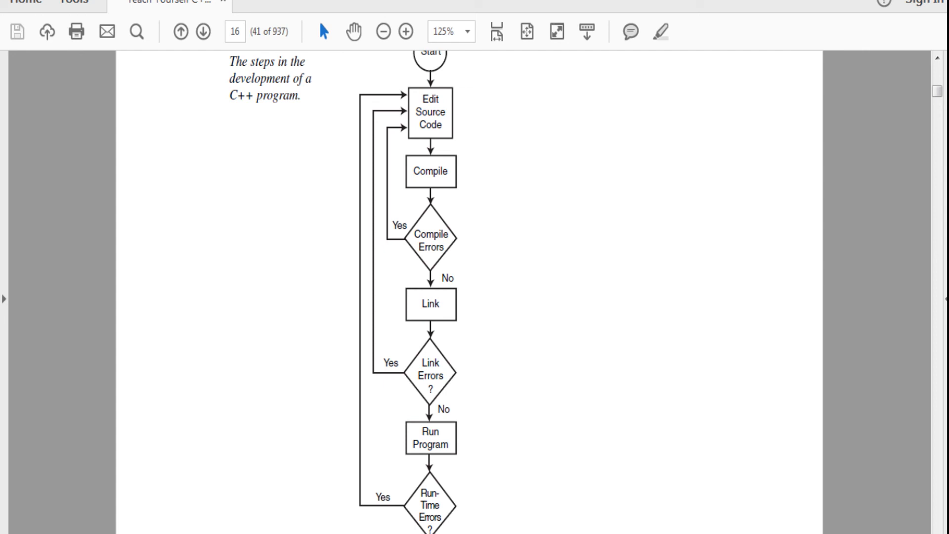
{"action": "scroll", "scroll_direction": "down", "scroll_amount": 3}
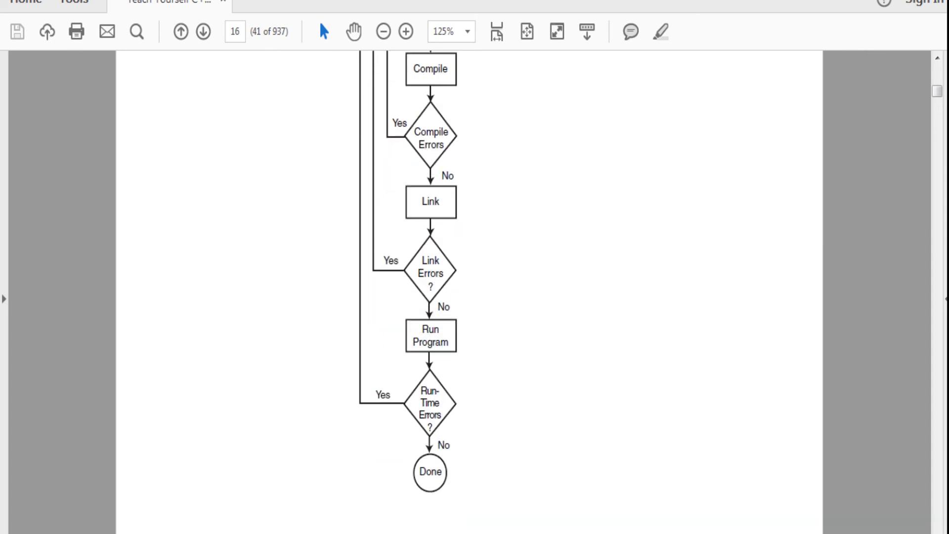
{"action": "scroll", "scroll_direction": "up", "scroll_amount": 3}
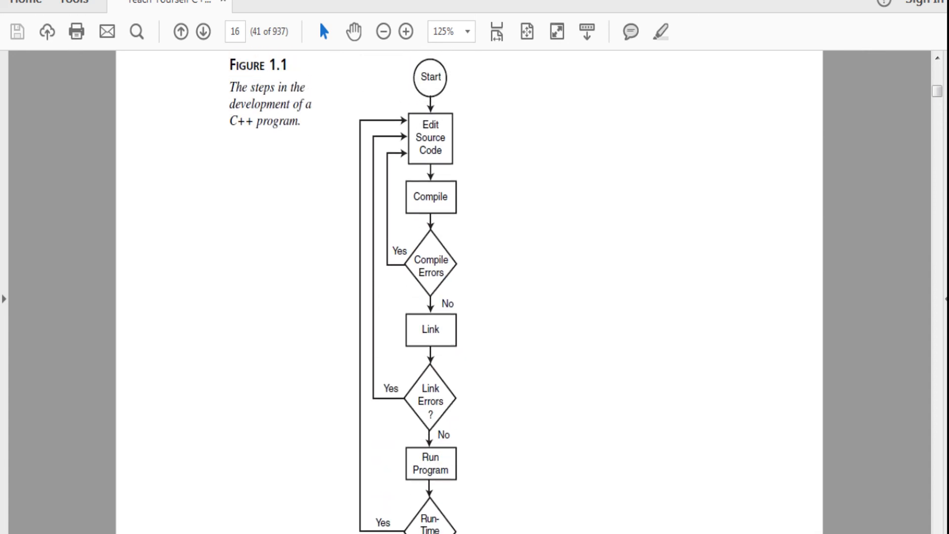
{"action": "scroll", "scroll_direction": "down", "scroll_amount": 3}
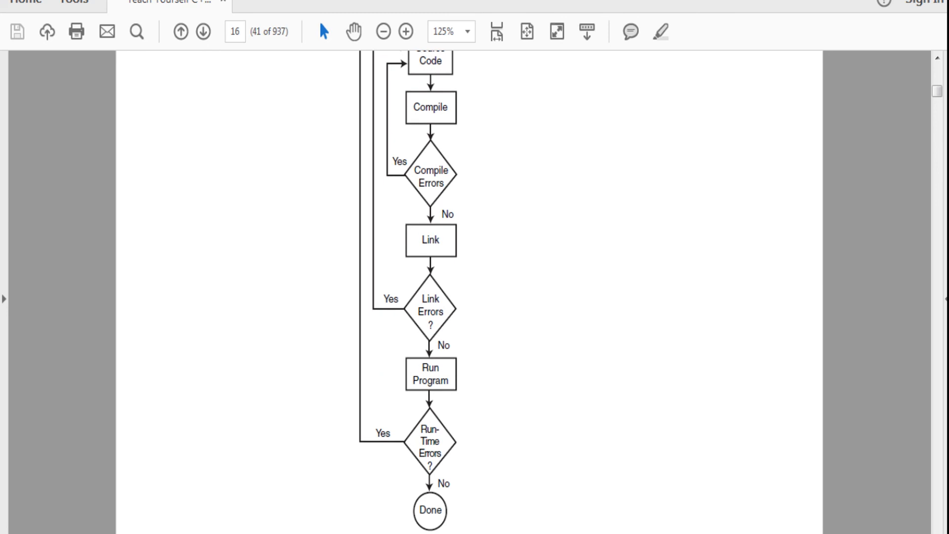
{"action": "scroll", "scroll_direction": "down", "scroll_amount": 3}
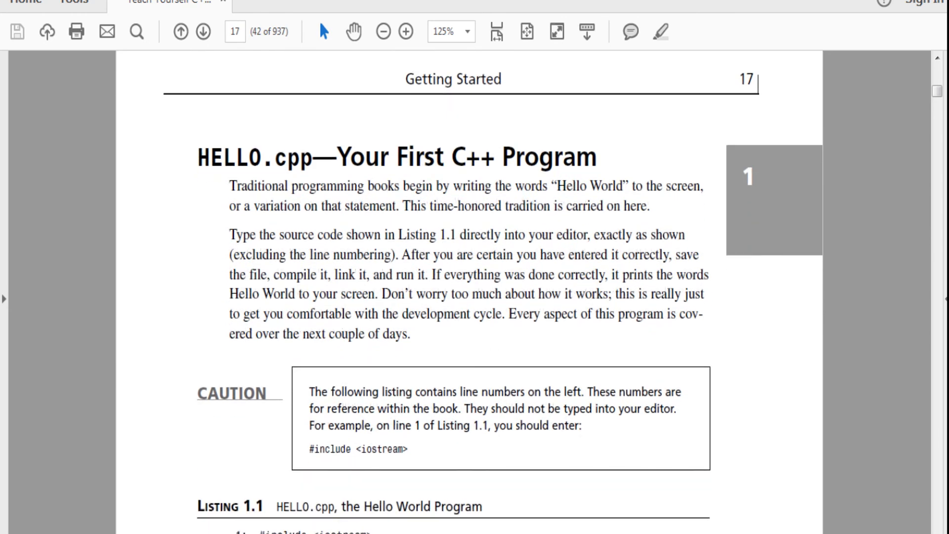
Switch to Visual Studio and name the new empty Visual C++ project hello_world.
{"action": "left_click", "coordinate": [6, 532]}
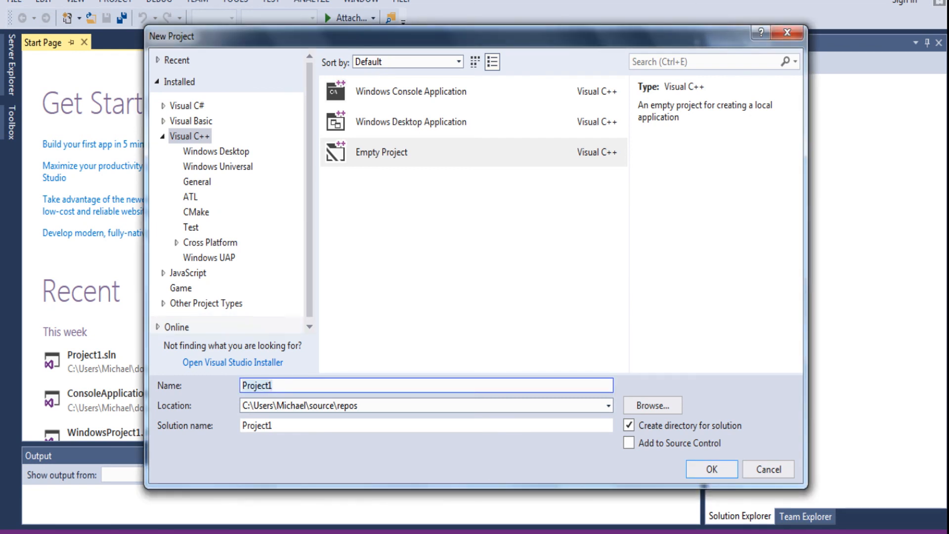
{"action": "left_click", "coordinate": [381, 152]}
{"action": "type", "text": "h"}
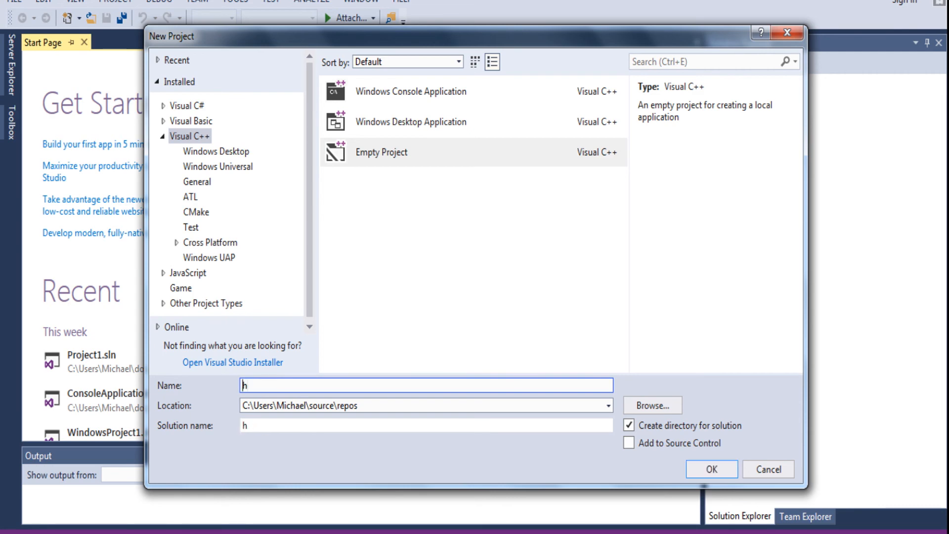
{"action": "type", "text": "ello_worl"}
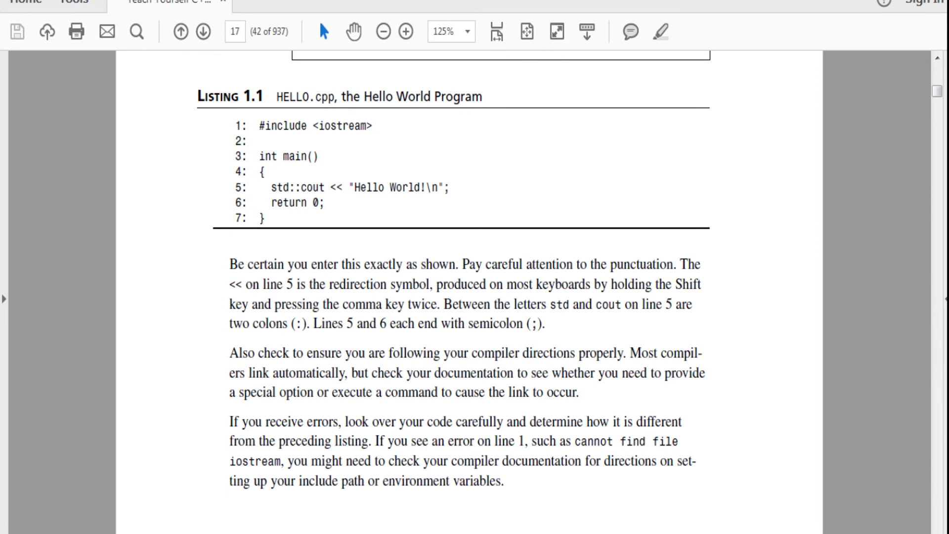
Scroll through Listing 1.1, the seven-line HELLO.cpp program, in the book.
{"action": "scroll", "scroll_direction": "up", "scroll_amount": 3}
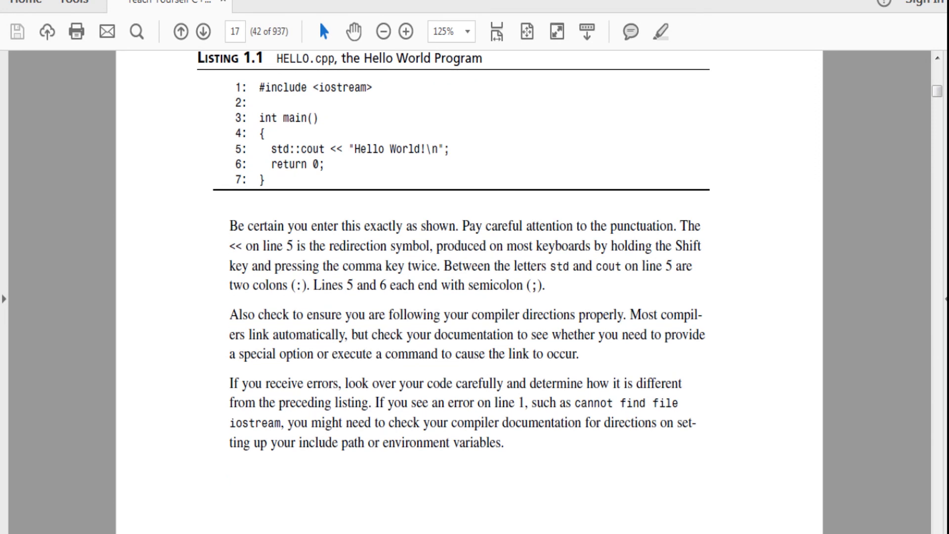
{"action": "scroll", "scroll_direction": "down", "scroll_amount": 3}
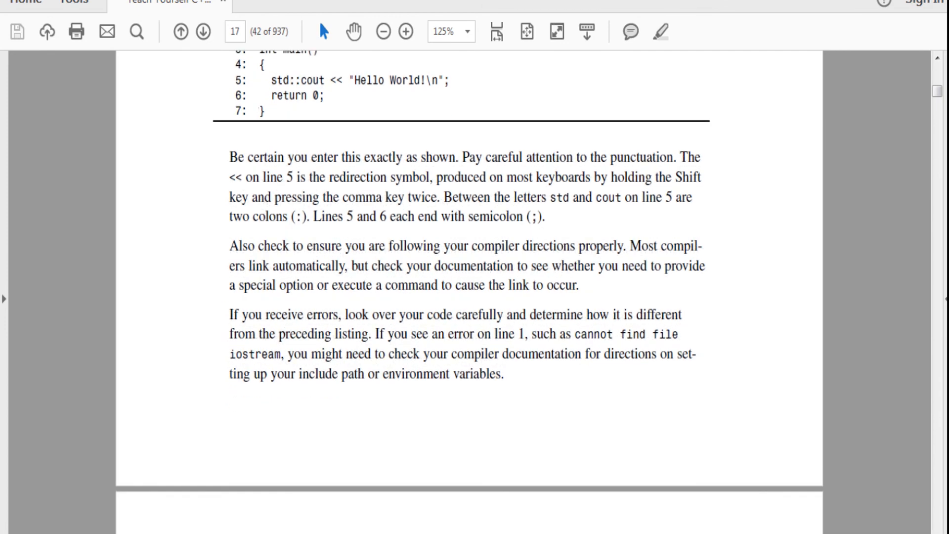
{"action": "scroll", "scroll_direction": "down", "scroll_amount": 3}
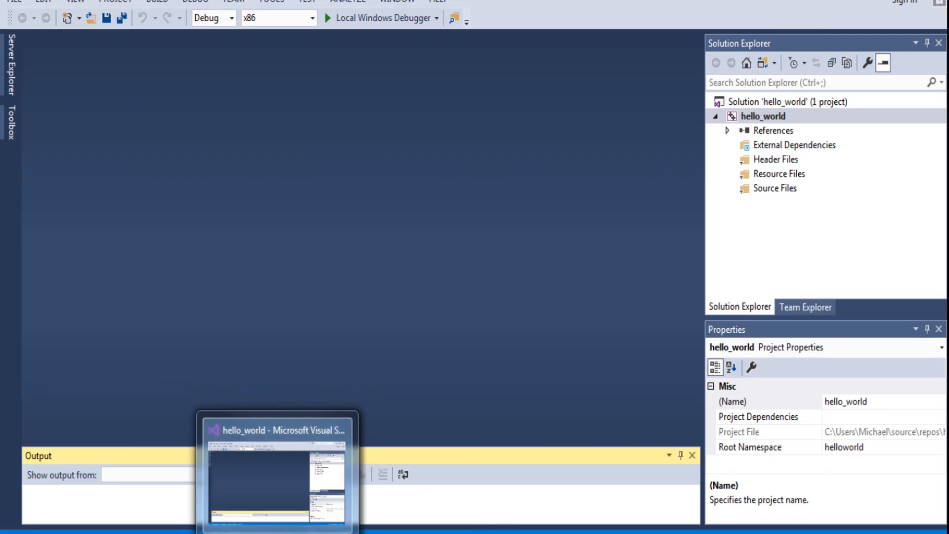
Add a new C++ file Source.cpp under the project's Source Files folder.
{"action": "left_click", "coordinate": [777, 188]}
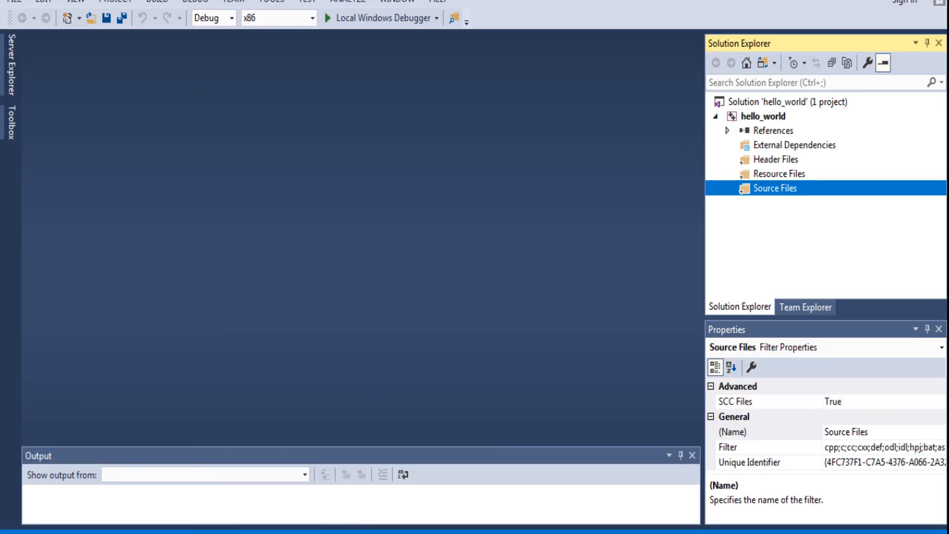
{"action": "right_click", "coordinate": [771, 188]}
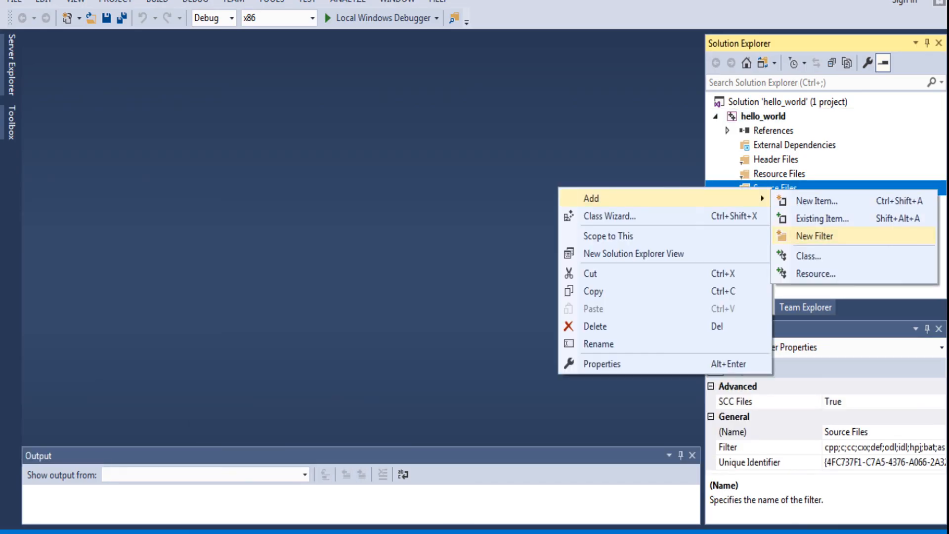
{"action": "left_click", "coordinate": [816, 201]}
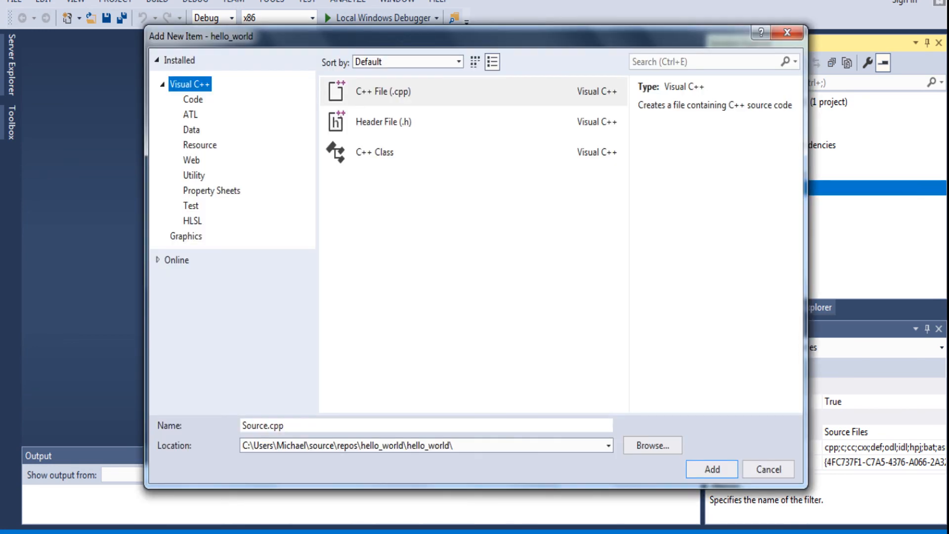
{"action": "left_click", "coordinate": [710, 468]}
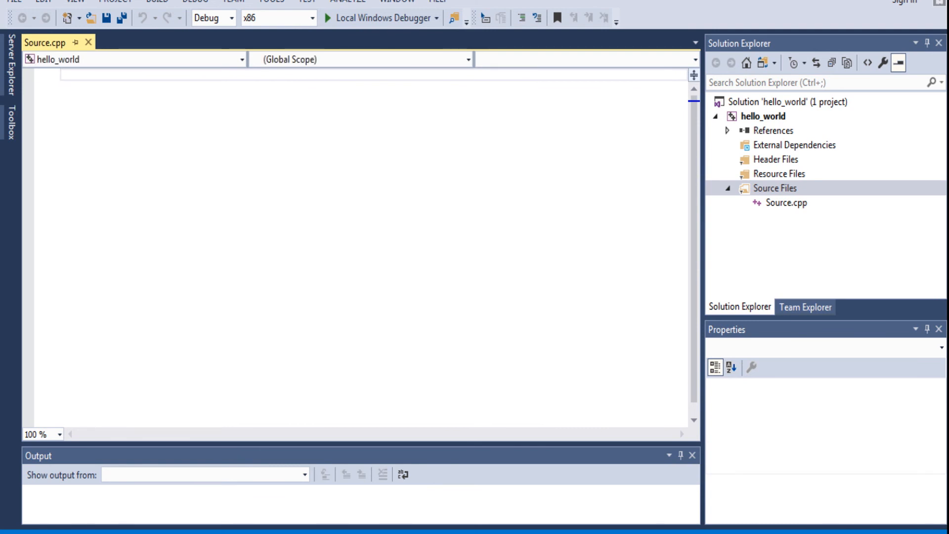
Write #include <iostream> and an int main() returning 0, then save Source.cpp.
{"action": "type", "text": "#include"}
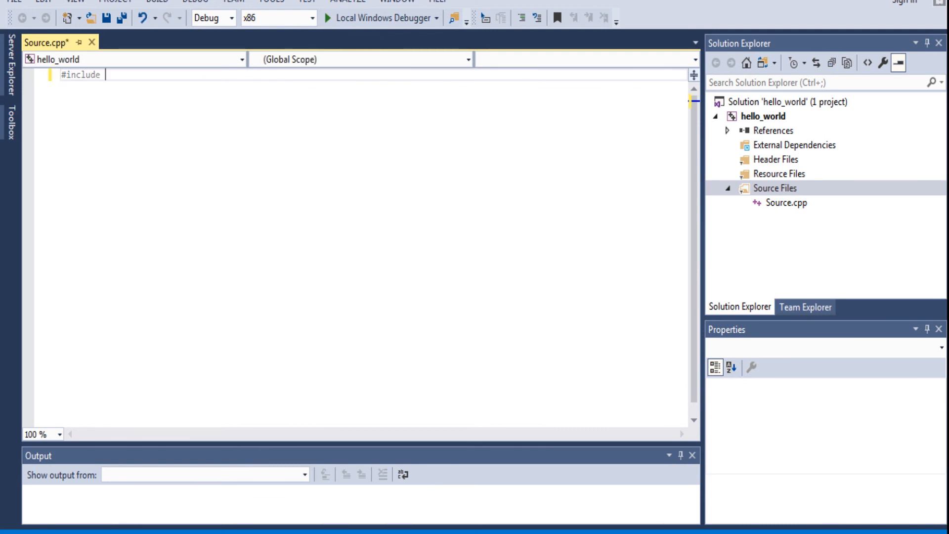
{"action": "type", "text": "<iostream>"}
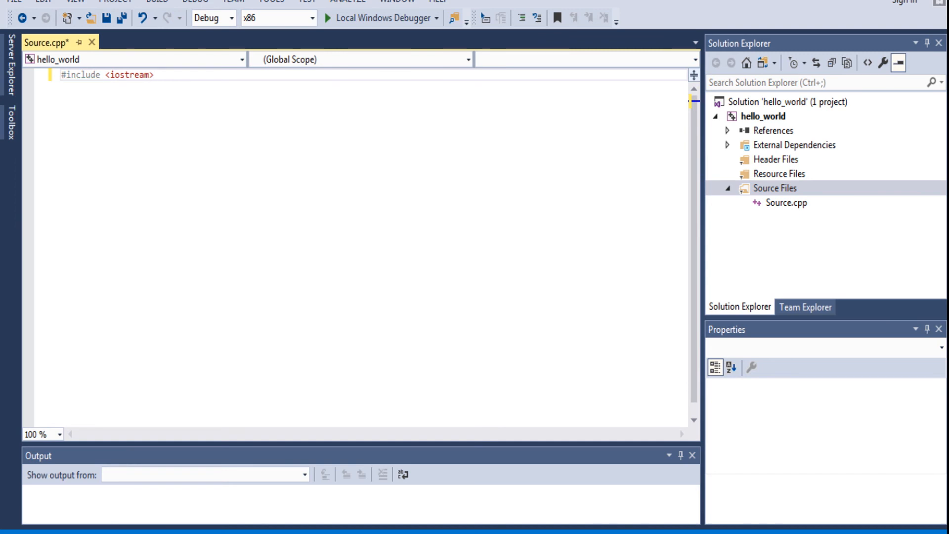
{"action": "left_click", "coordinate": [154, 76]}
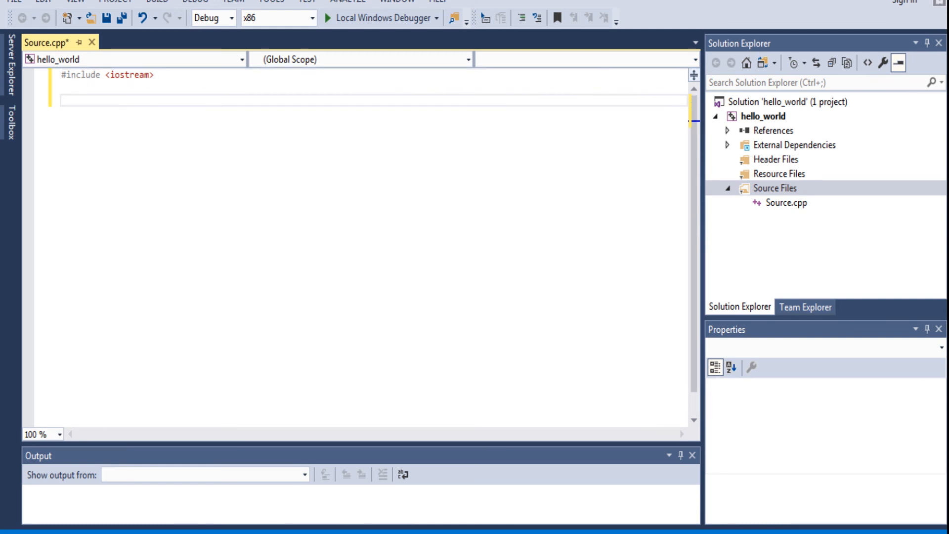
{"action": "type", "text": "int main() {"}
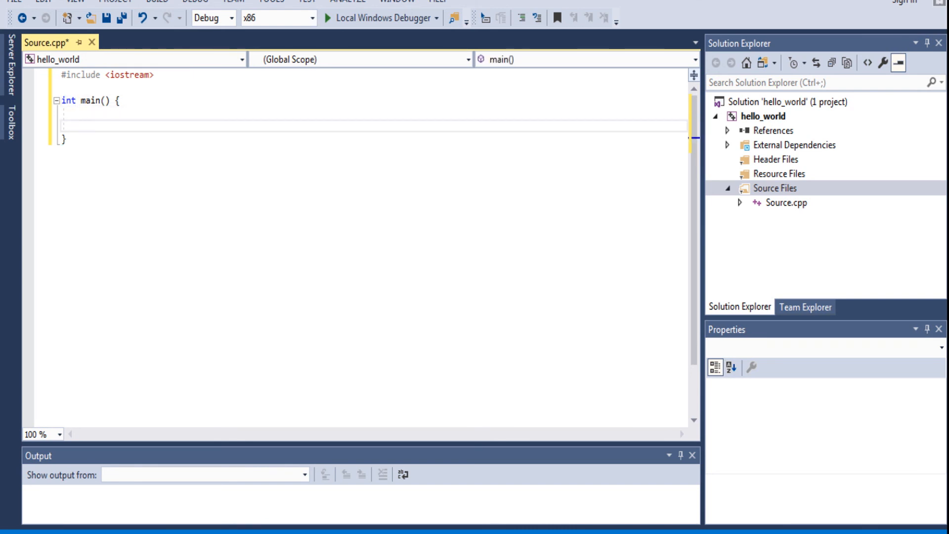
{"action": "type", "text": "return"}
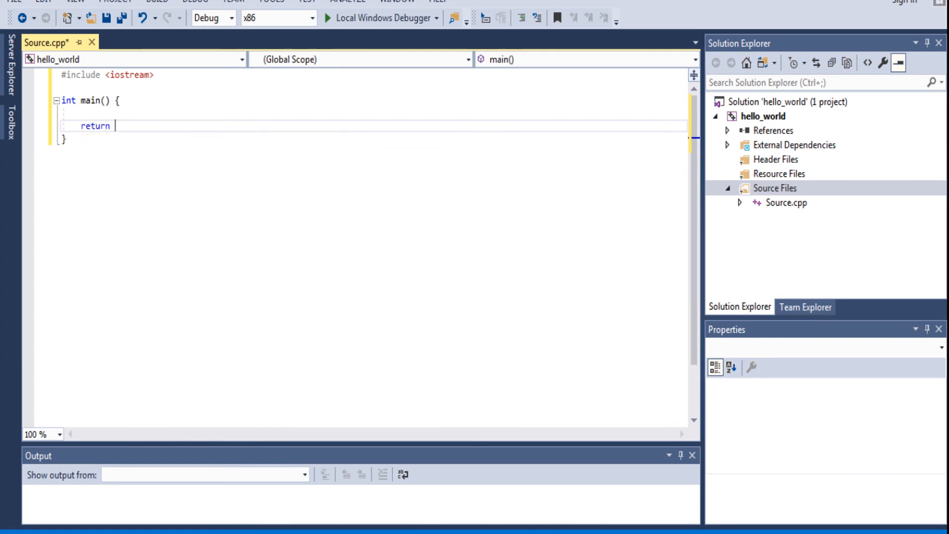
{"action": "type", "text": "0;"}
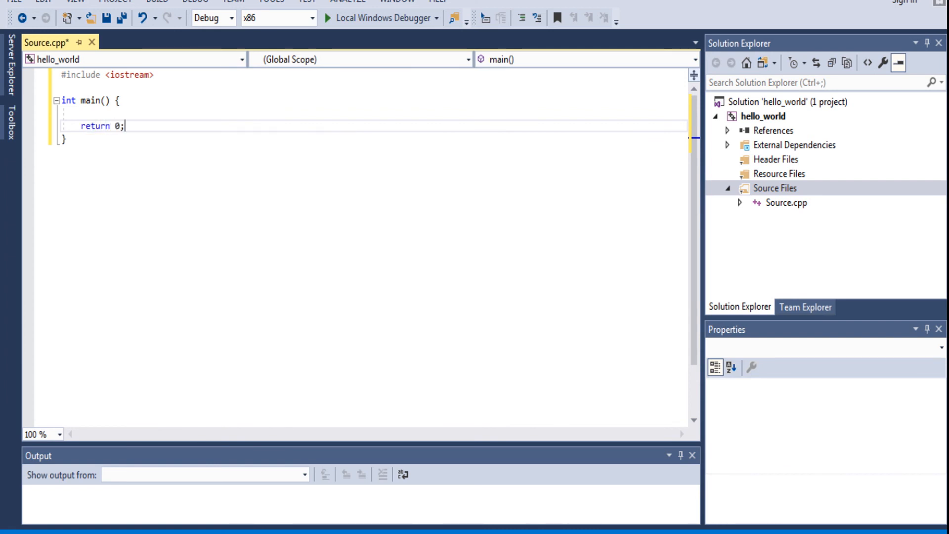
{"action": "key", "text": "ctrl+s"}
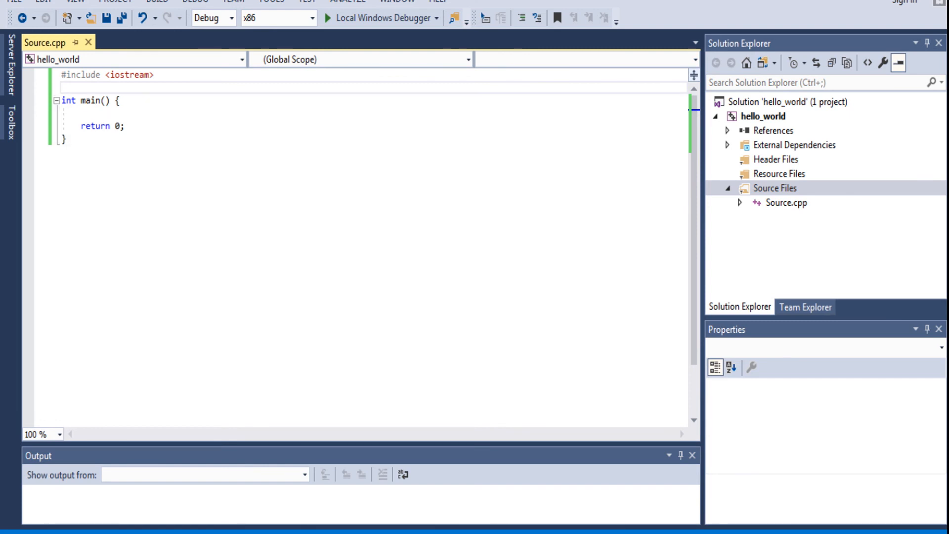
Write std::cout << "Hello World!" << std::endl; inside main above return 0.
{"action": "left_click", "coordinate": [64, 87]}
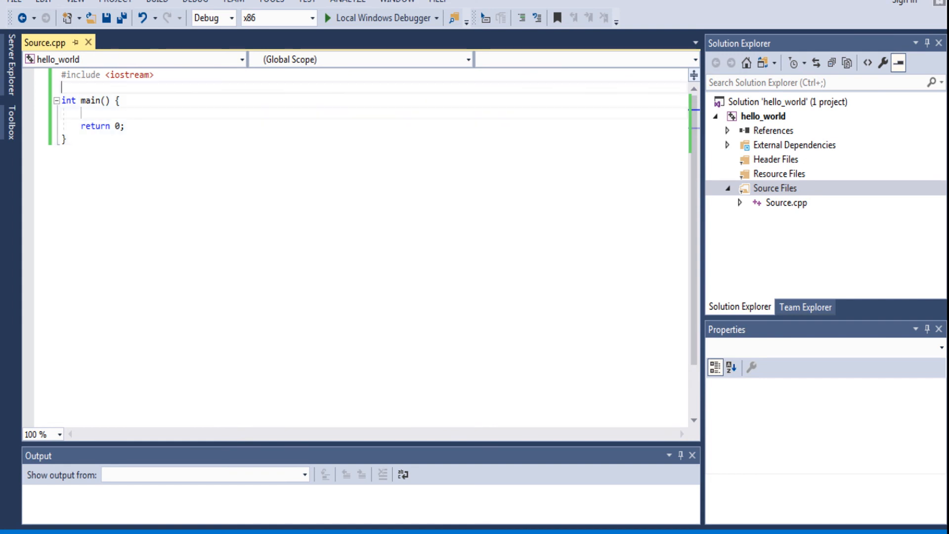
{"action": "type", "text": "std::"}
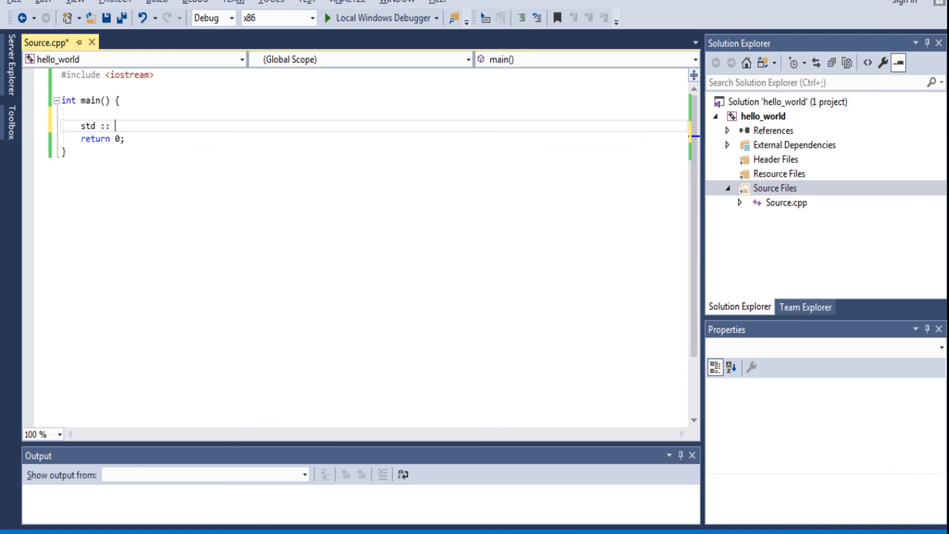
{"action": "type", "text": "cout"}
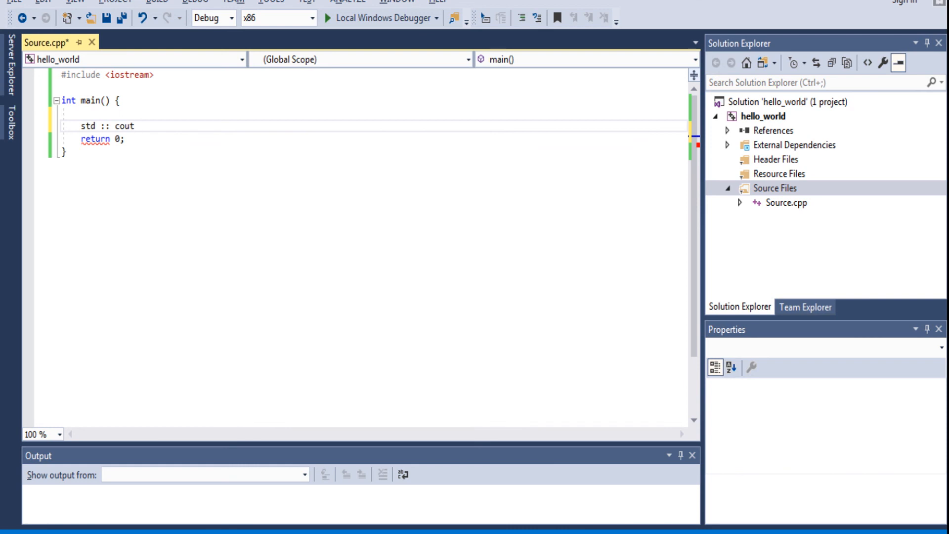
{"action": "type", "text": "<<"}
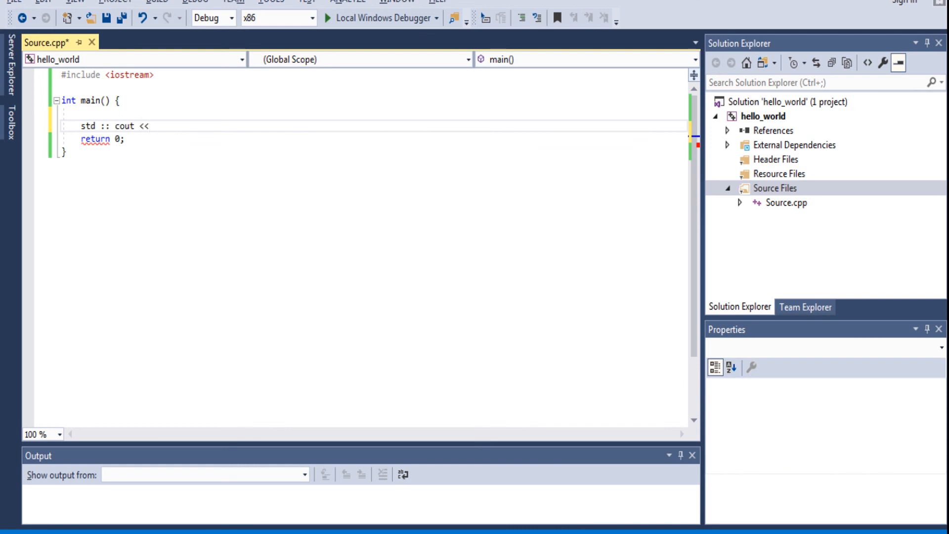
{"action": "left_click", "coordinate": [154, 126]}
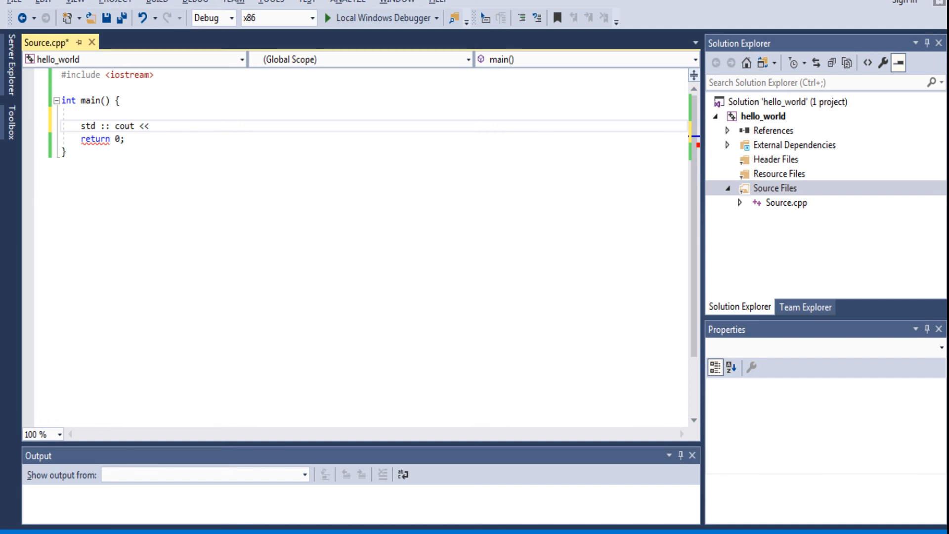
{"action": "type", "text": "\"H\""}
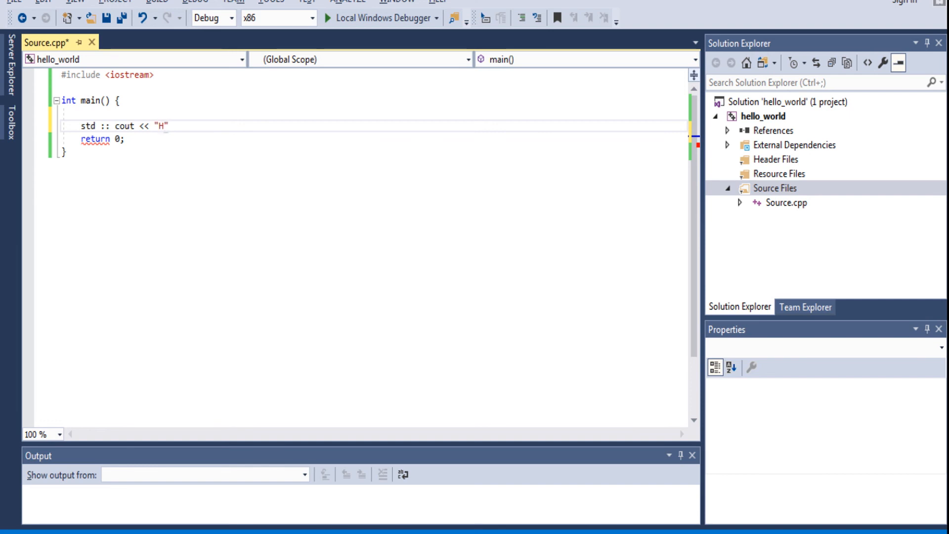
{"action": "type", "text": "ello"}
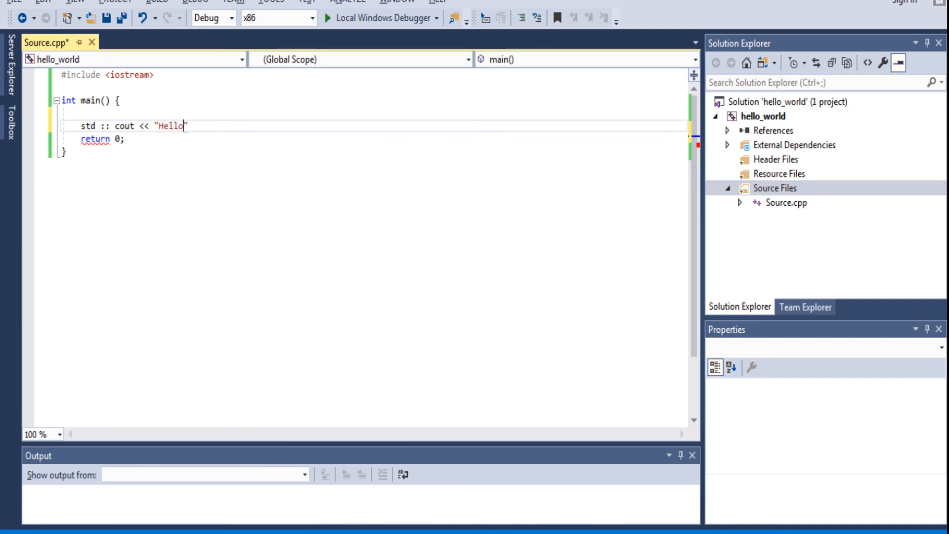
{"action": "type", "text": "World"}
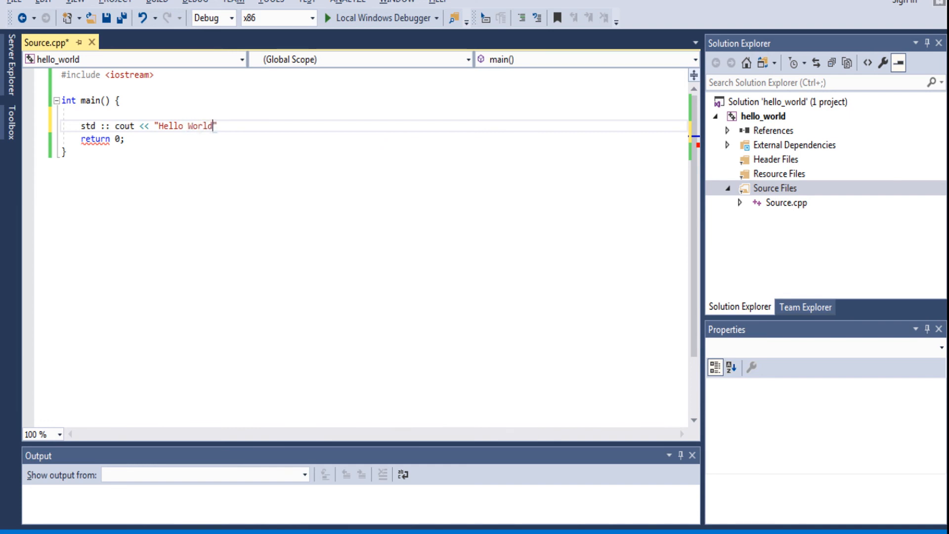
{"action": "type", "text": "!\" <"}
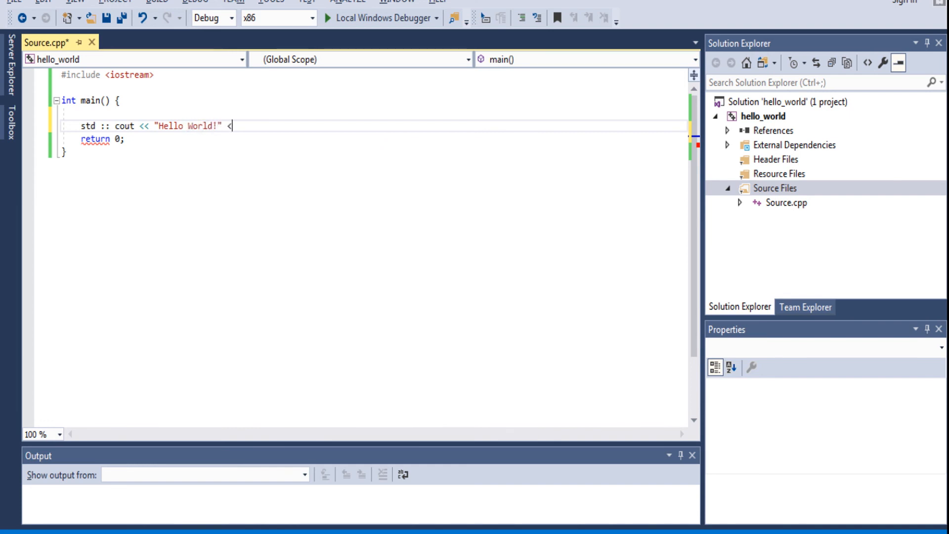
{"action": "type", "text": "<"}
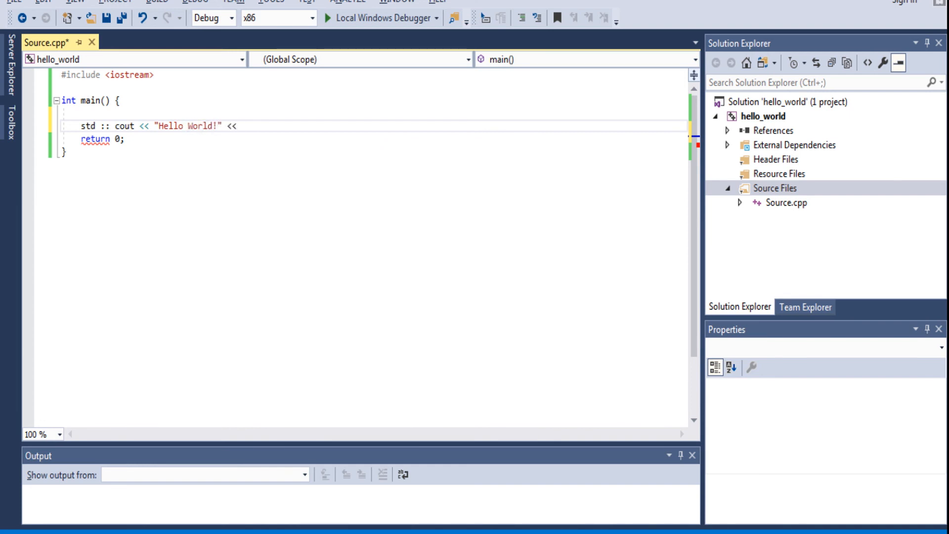
{"action": "type", "text": "endl;"}
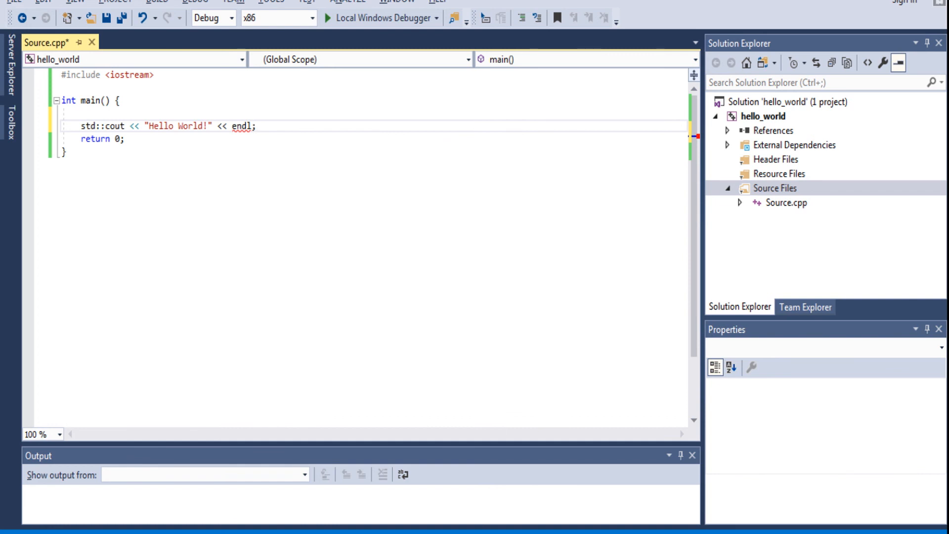
{"action": "type", "text": "std::"}
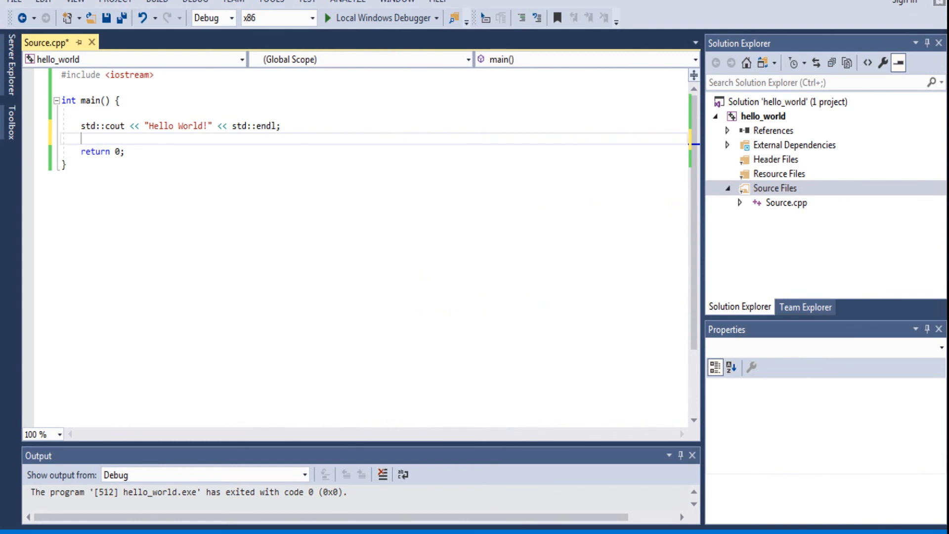
Add system("pause"); after the output line and run with Local Windows Debugger.
{"action": "type", "text": "system(\"pause\");"}
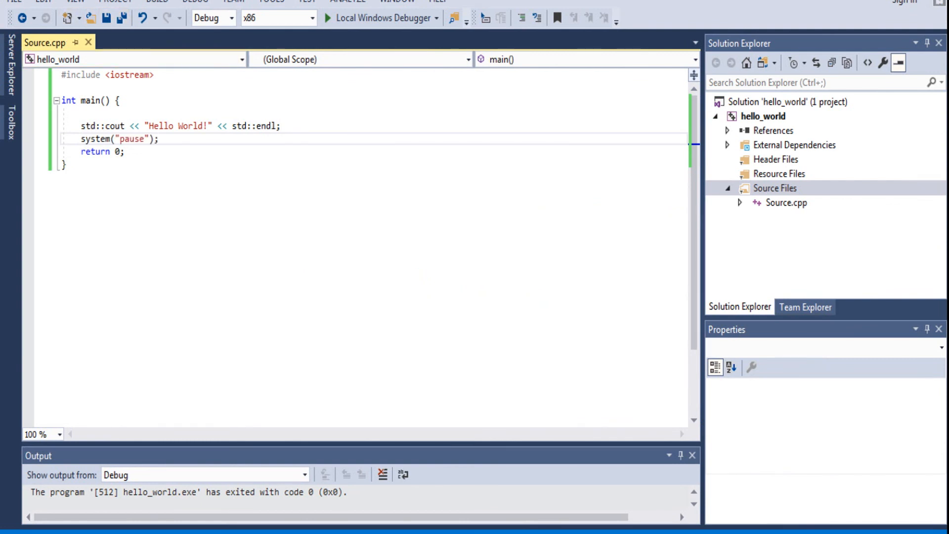
{"action": "left_click", "coordinate": [158, 138]}
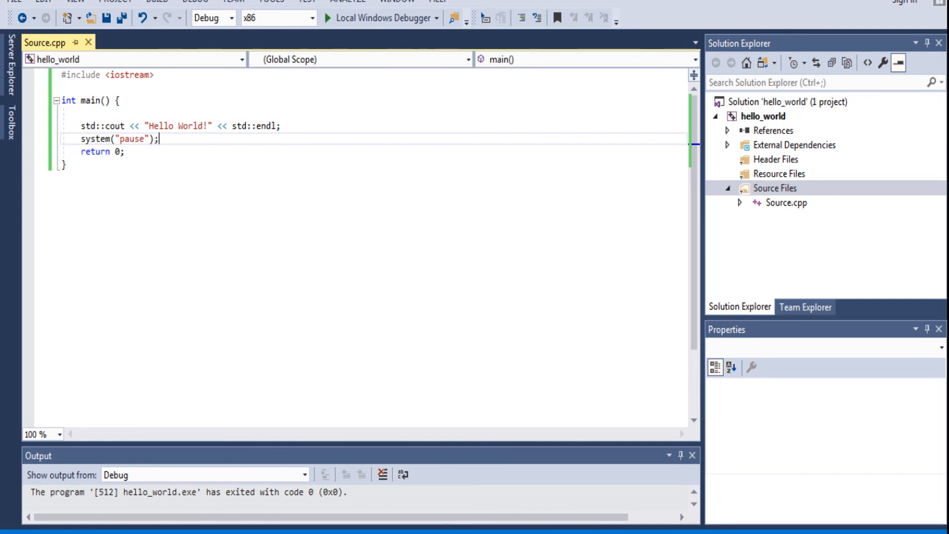
{"action": "left_click", "coordinate": [379, 18]}
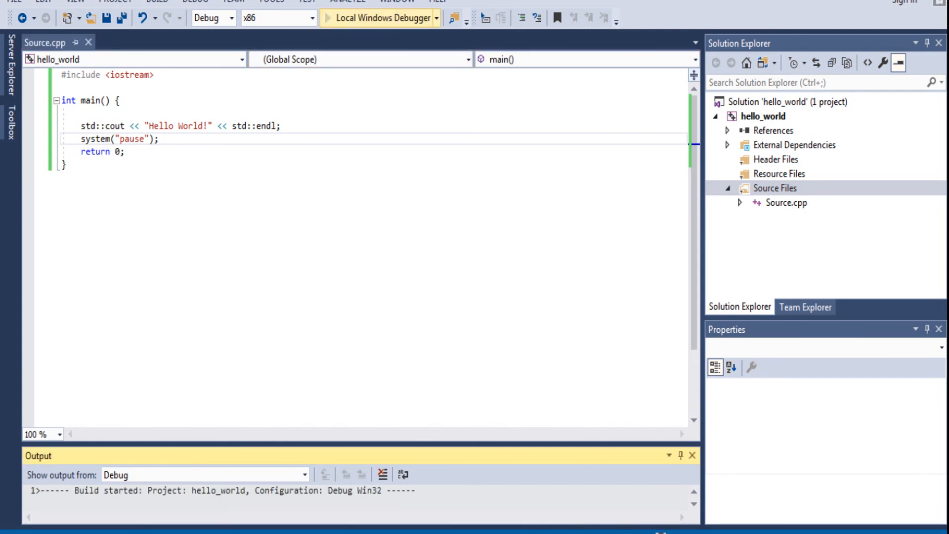
{"action": "left_click", "coordinate": [379, 18]}
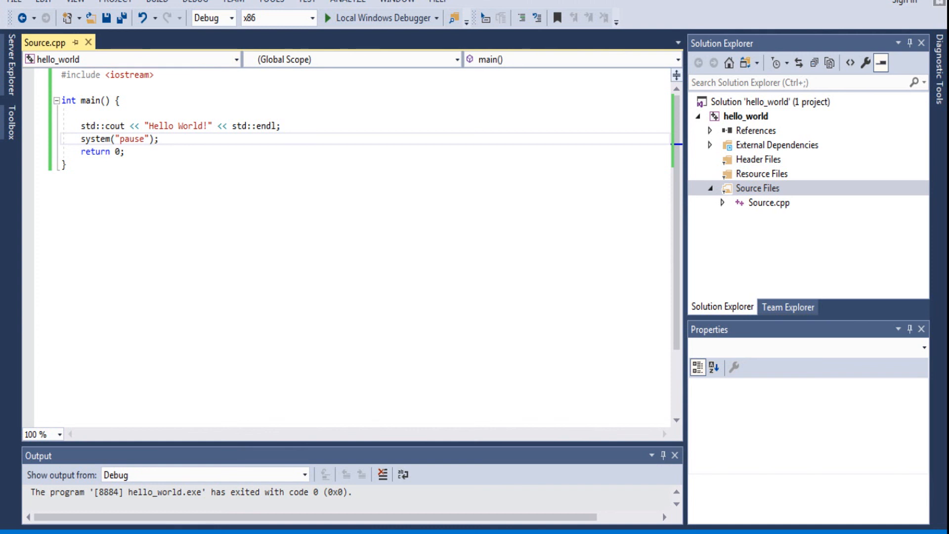
Place Visual Studio beside the PDF and start a comment line above the Hello World cout.
{"action": "left_click", "coordinate": [159, 139]}
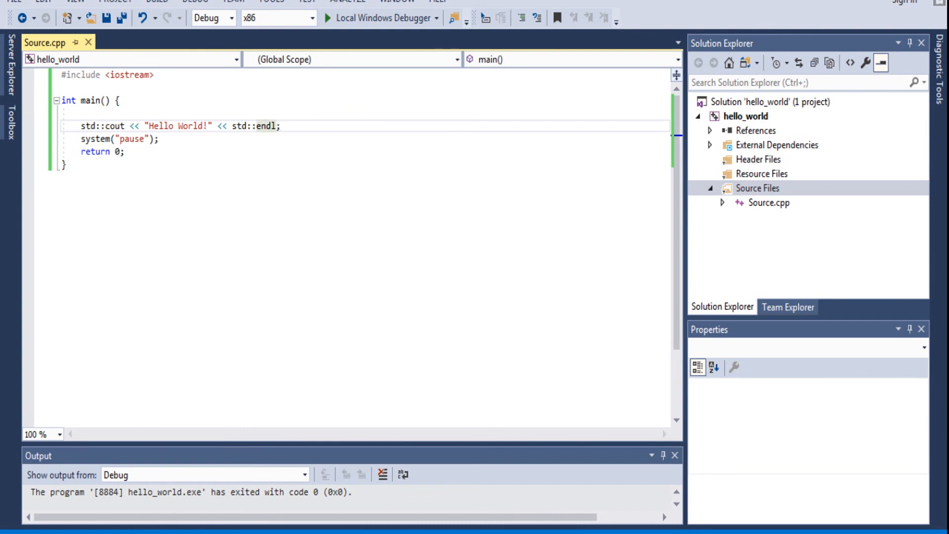
{"action": "left_click", "coordinate": [276, 126]}
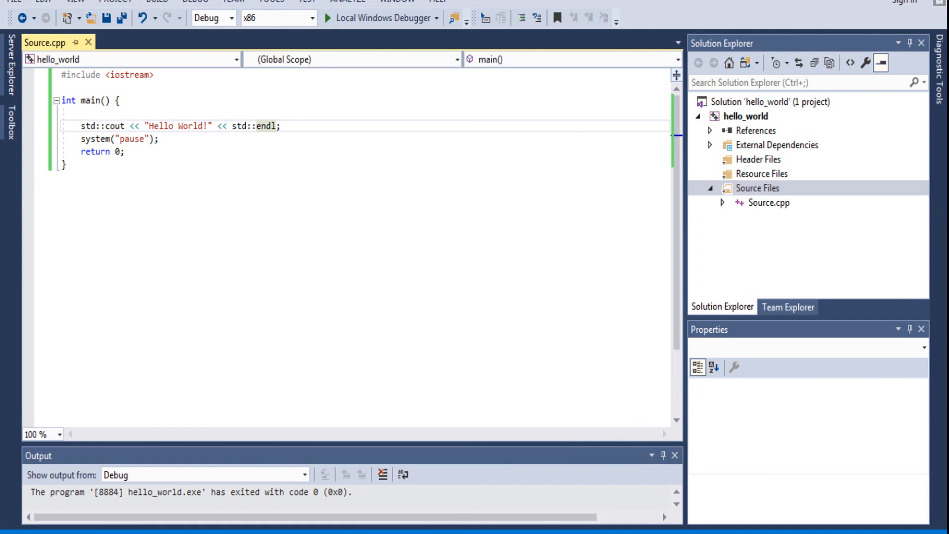
{"action": "left_click", "coordinate": [276, 126]}
{"action": "type", "text": "/"}
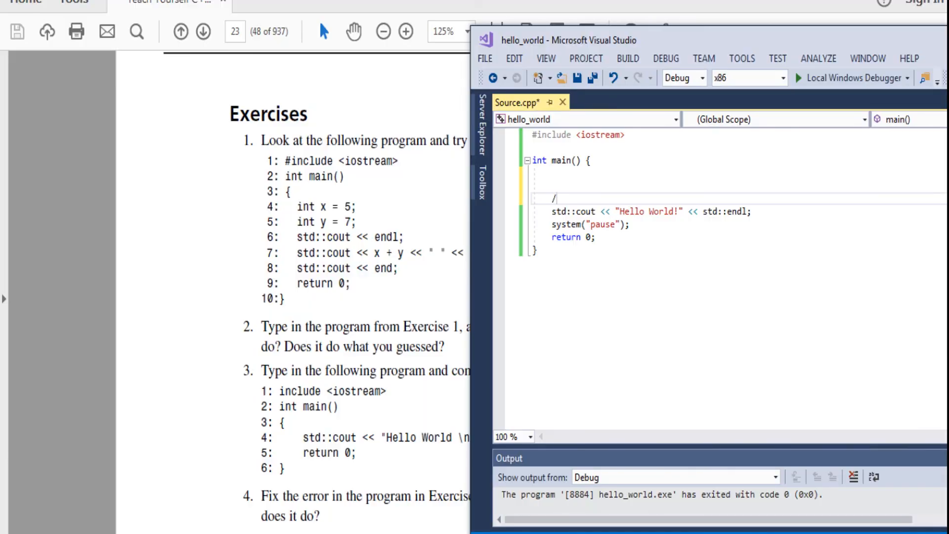
Enclose the cout and system("pause") lines in a /* */ block comment.
{"action": "type", "text": "**/"}
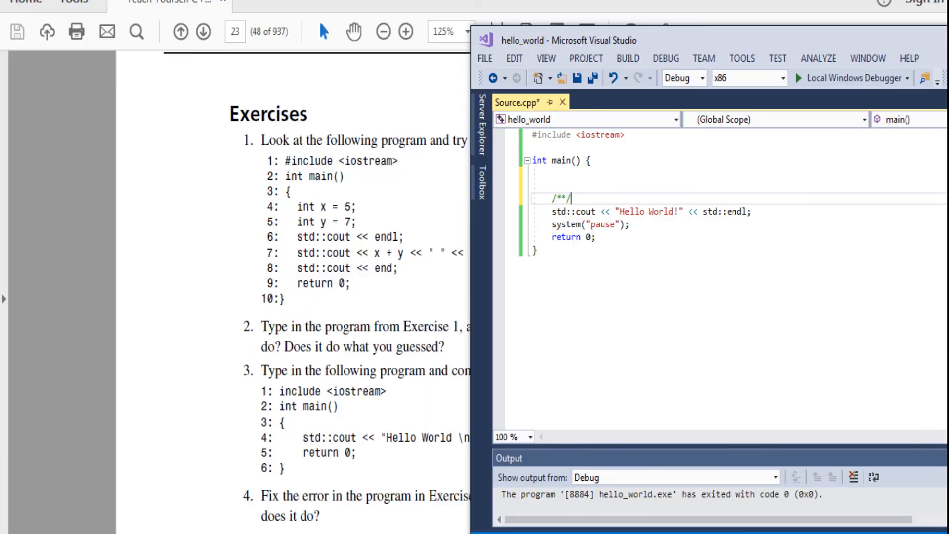
{"action": "key", "text": "Backspace"}
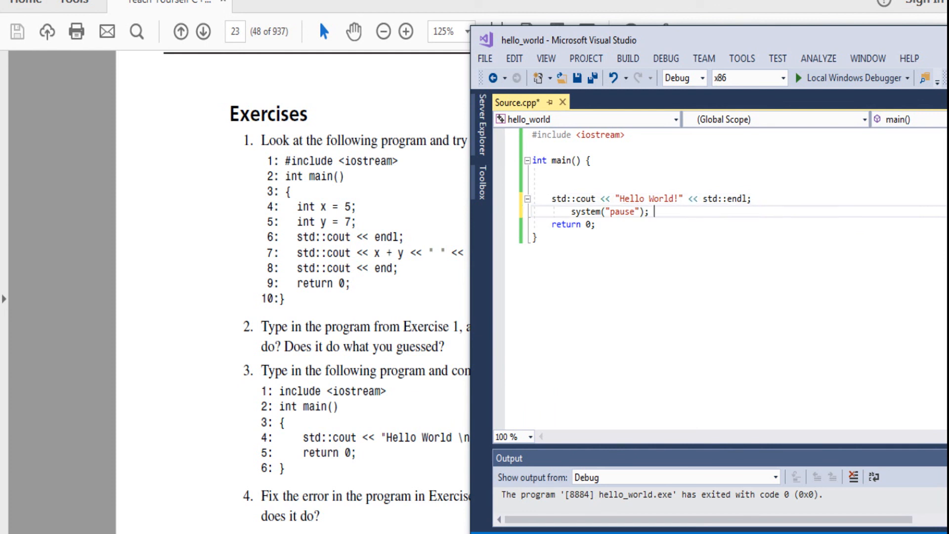
{"action": "type", "text": "/"}
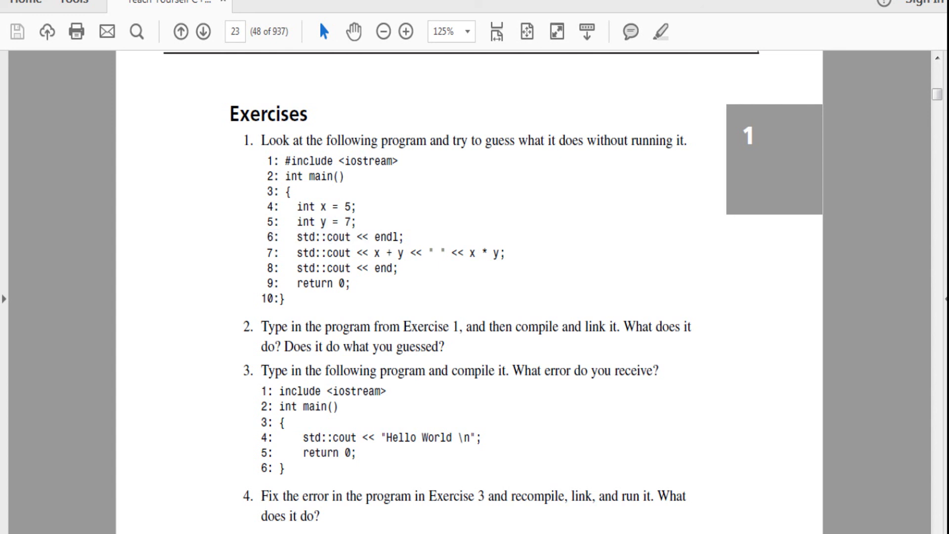
Keep Exercise 1's listing in view and return to the hello_world Visual Studio window.
{"action": "double_click", "coordinate": [349, 236]}
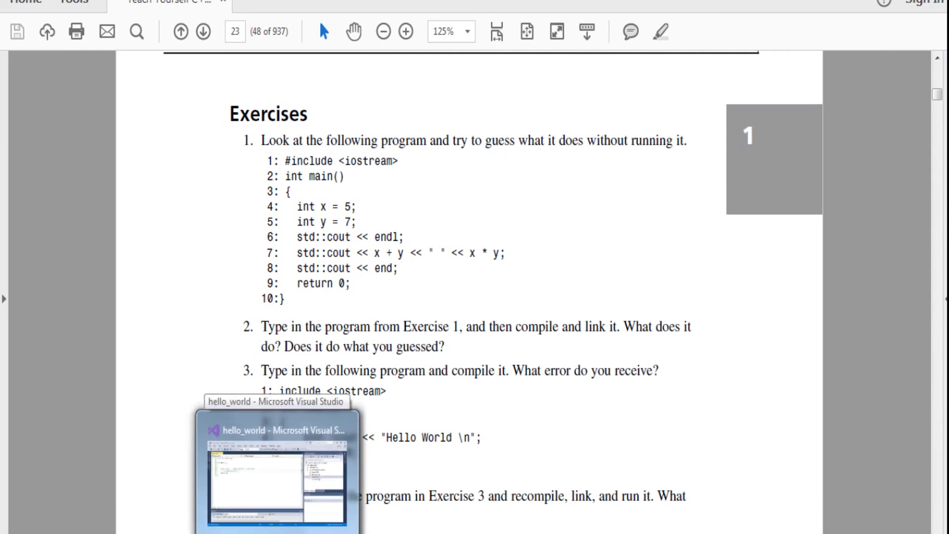
{"action": "left_click", "coordinate": [278, 469]}
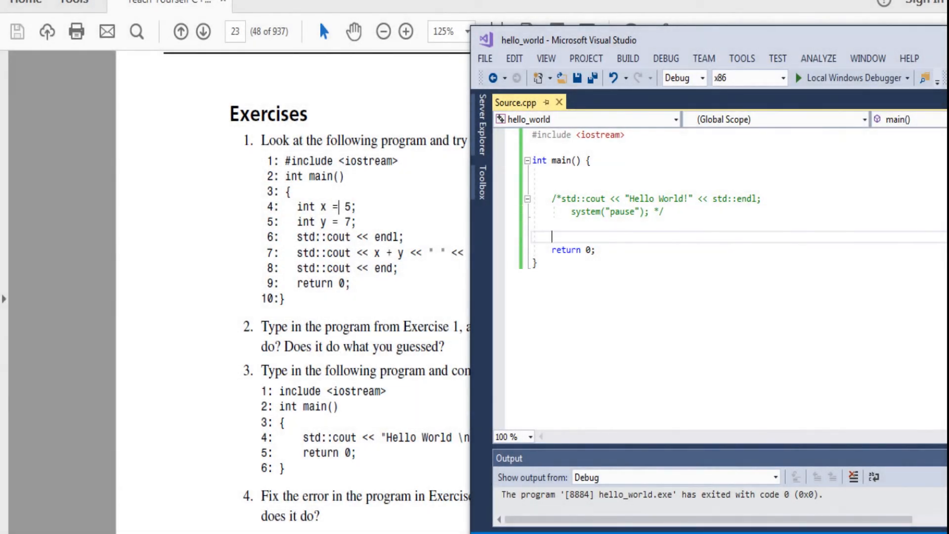
Write Exercise 1's code declaring x = 5, y = 7 and printing x + y, declining the last-build run.
{"action": "type", "text": "int x = 5;"}
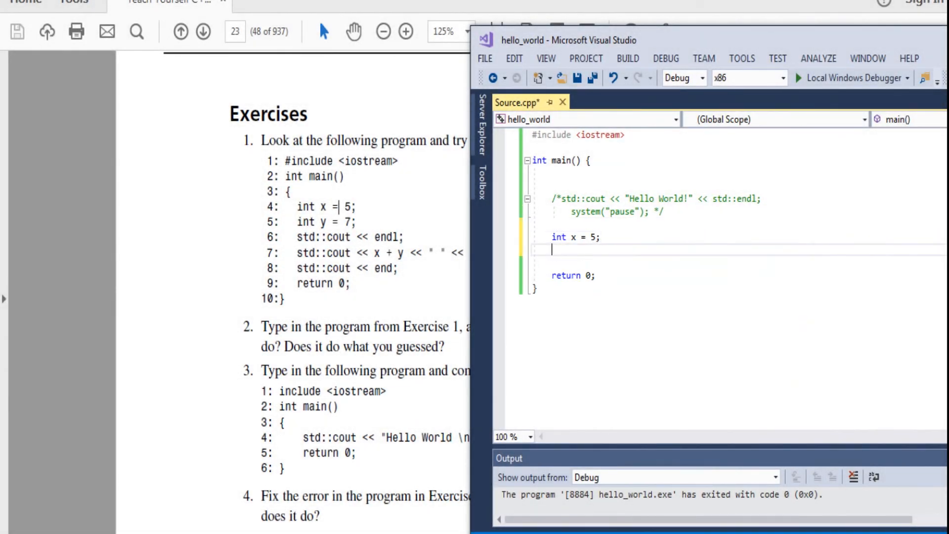
{"action": "type", "text": "int y"}
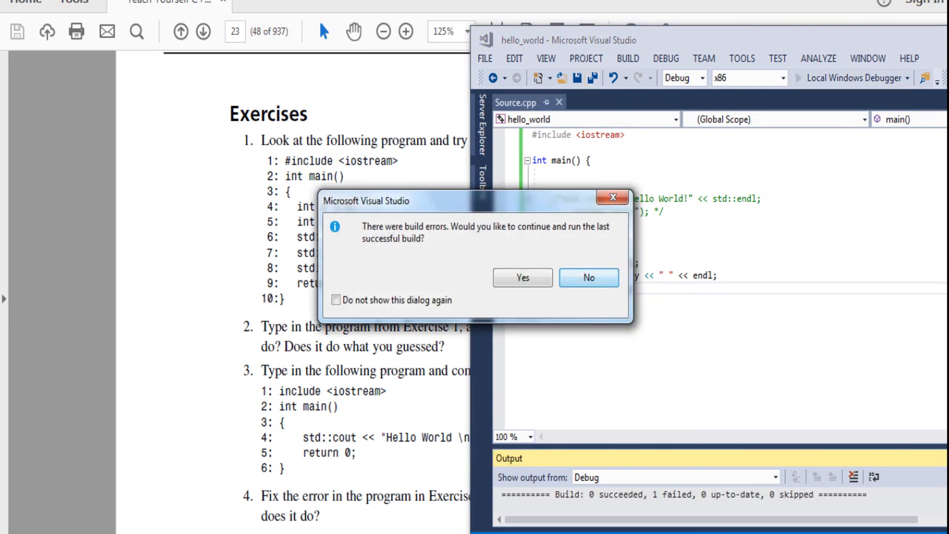
{"action": "left_click", "coordinate": [588, 277]}
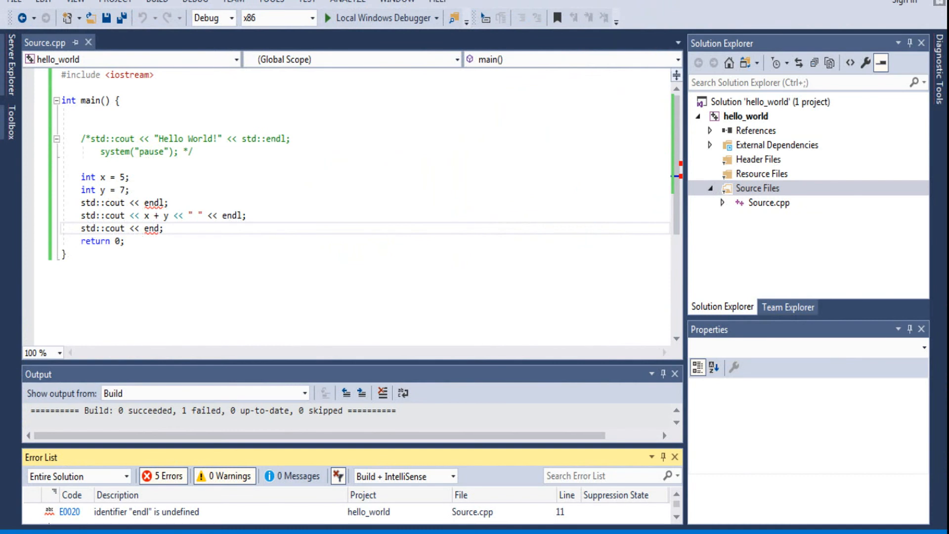
{"action": "mouse_move", "coordinate": [149, 229]}
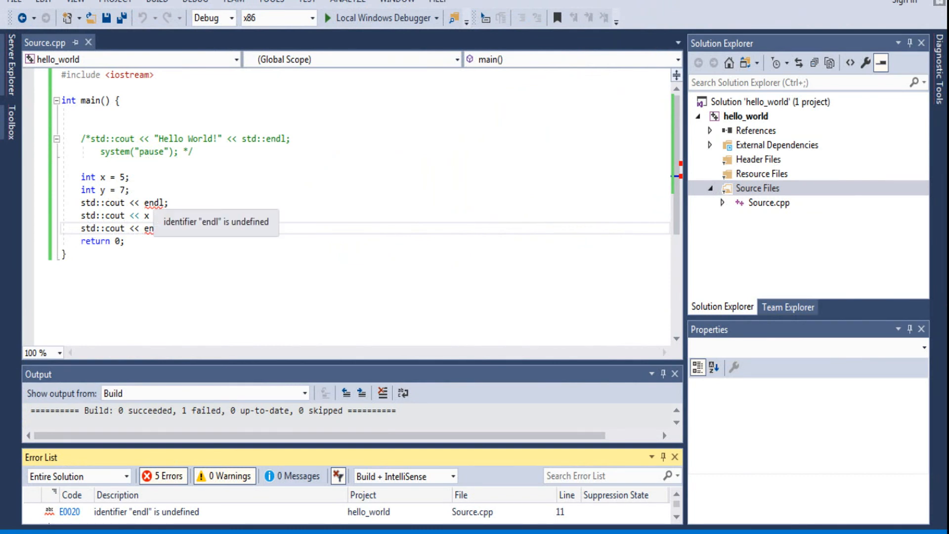
{"action": "type", "text": "+ y << \" \" << std endl;"}
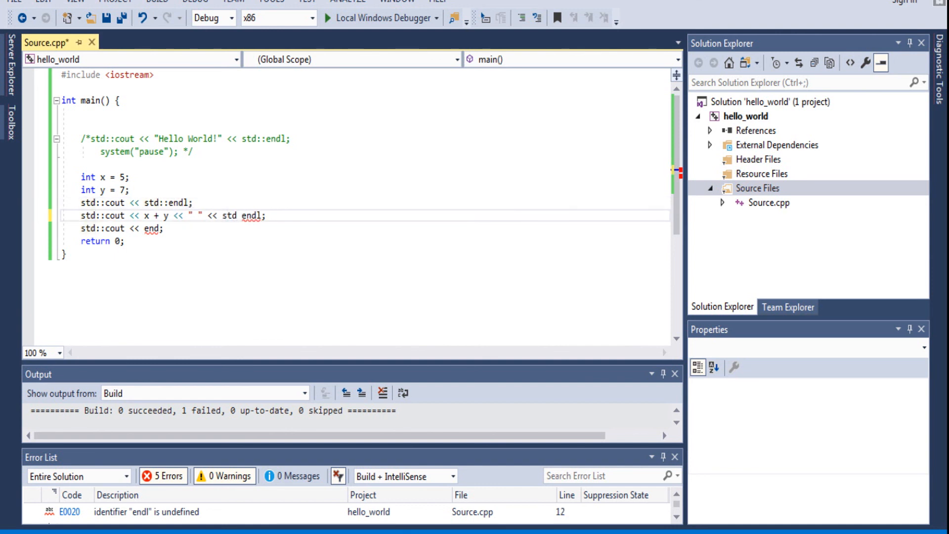
Correct the output lines to std::endl, save, and add system("pause"); at the end.
{"action": "type", "text": "::"}
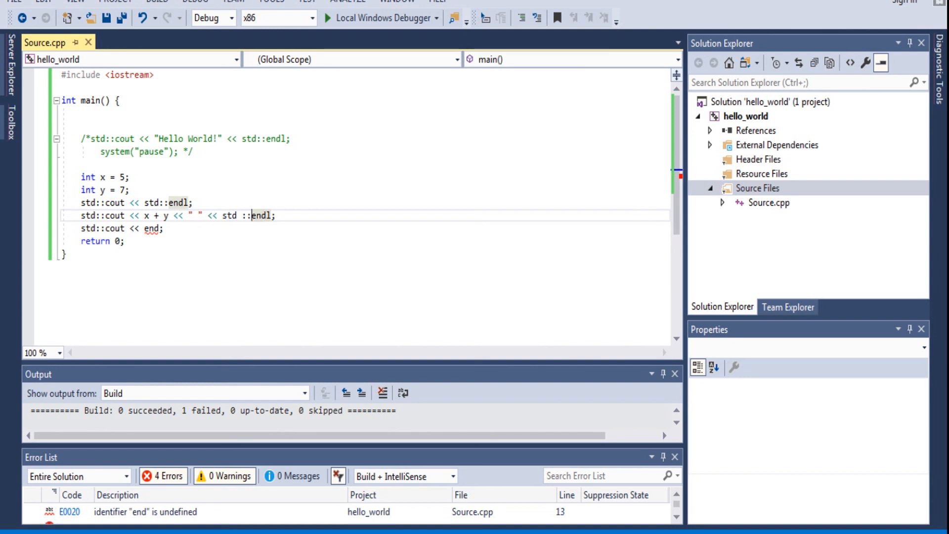
{"action": "left_click", "coordinate": [131, 177]}
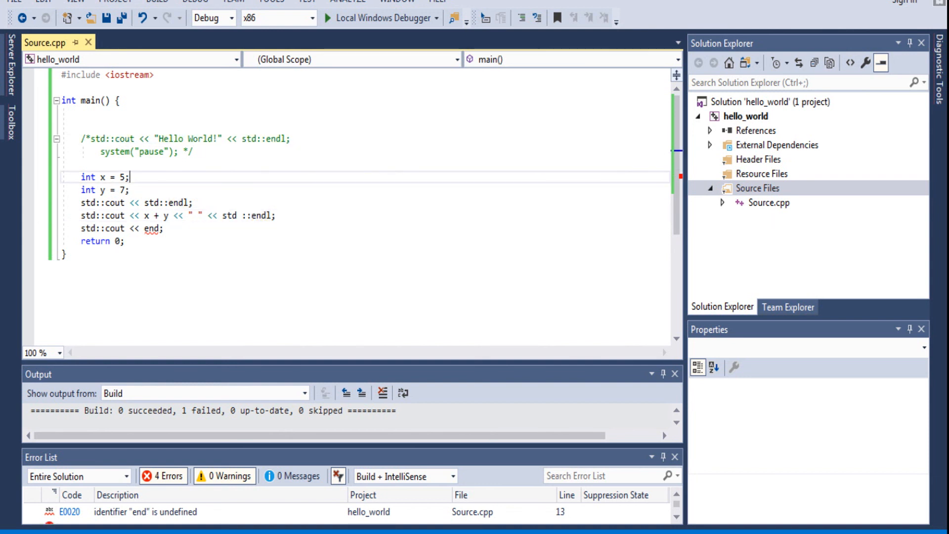
{"action": "type", "text": "std::"}
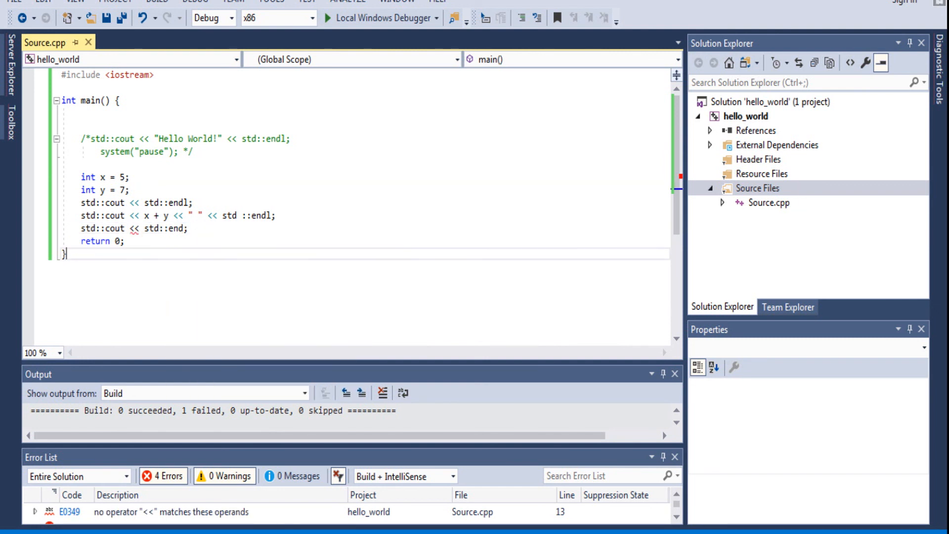
{"action": "mouse_move", "coordinate": [134, 229]}
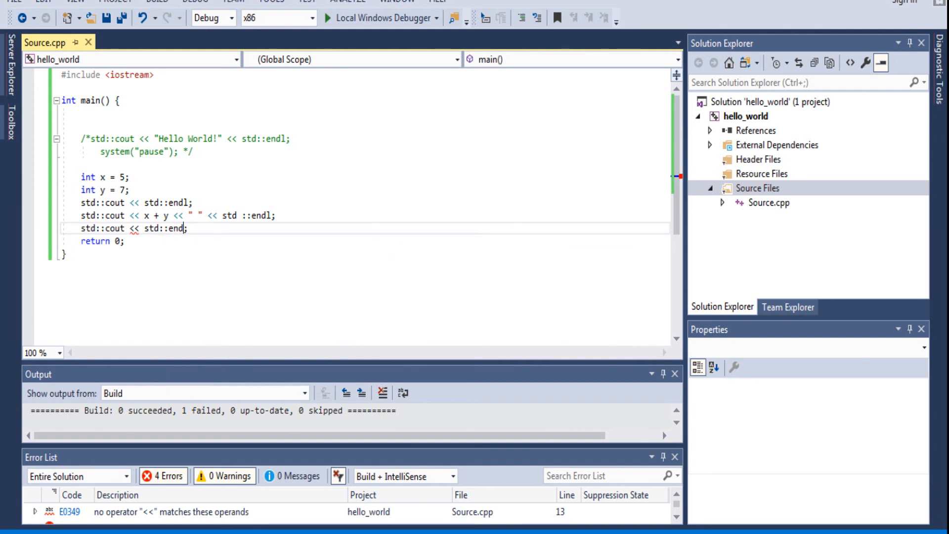
{"action": "type", "text": "l"}
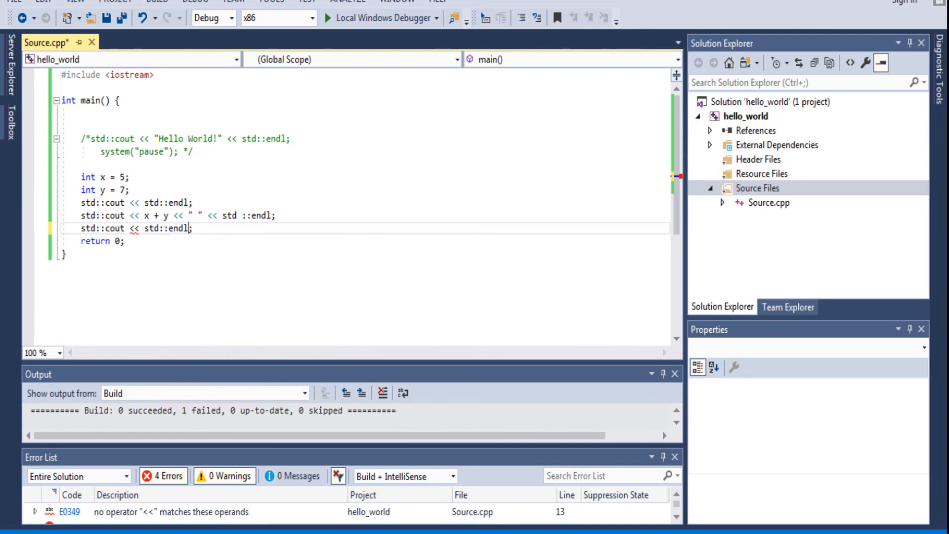
{"action": "key", "text": "ctrl+s"}
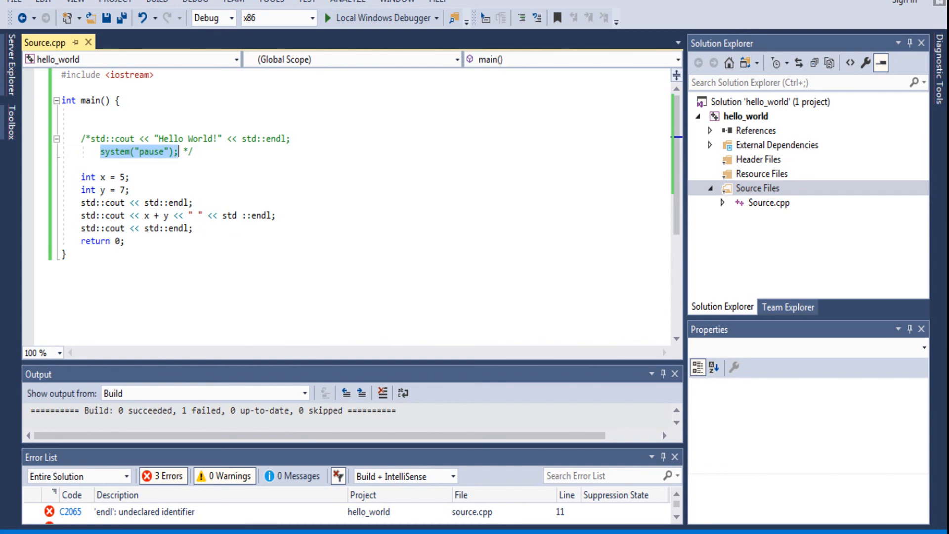
{"action": "type", "text": "system(\"pause\");"}
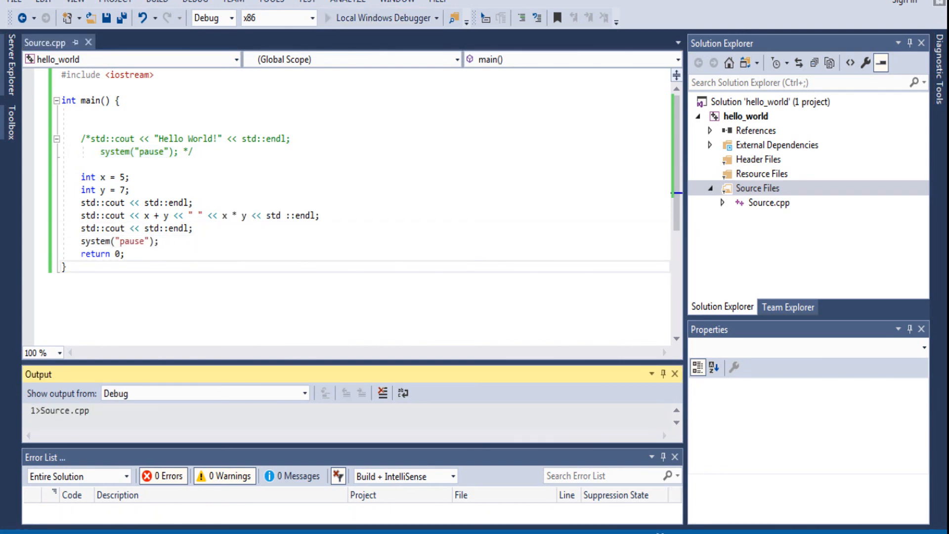
Run hello_world with Local Windows Debugger, then return to the book's Exercises page.
{"action": "left_click", "coordinate": [379, 18]}
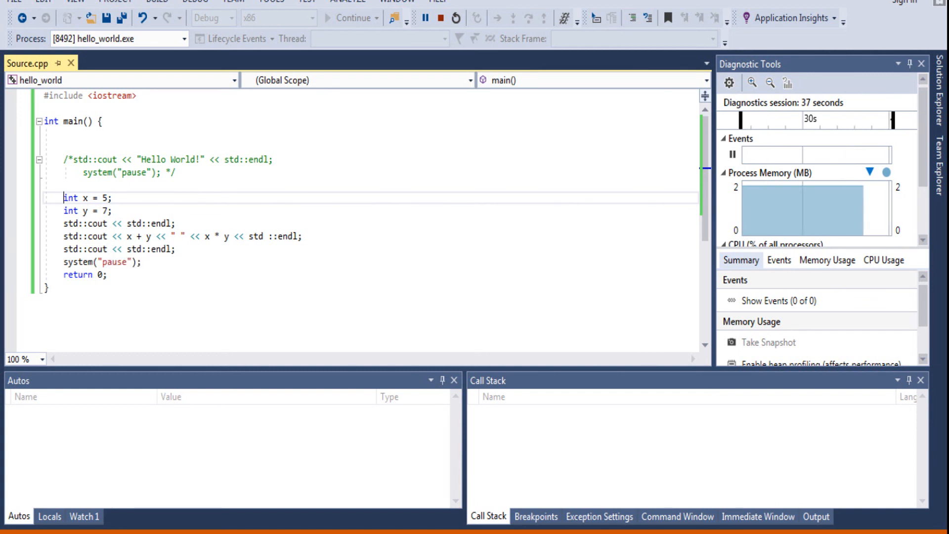
{"action": "double_click", "coordinate": [180, 236]}
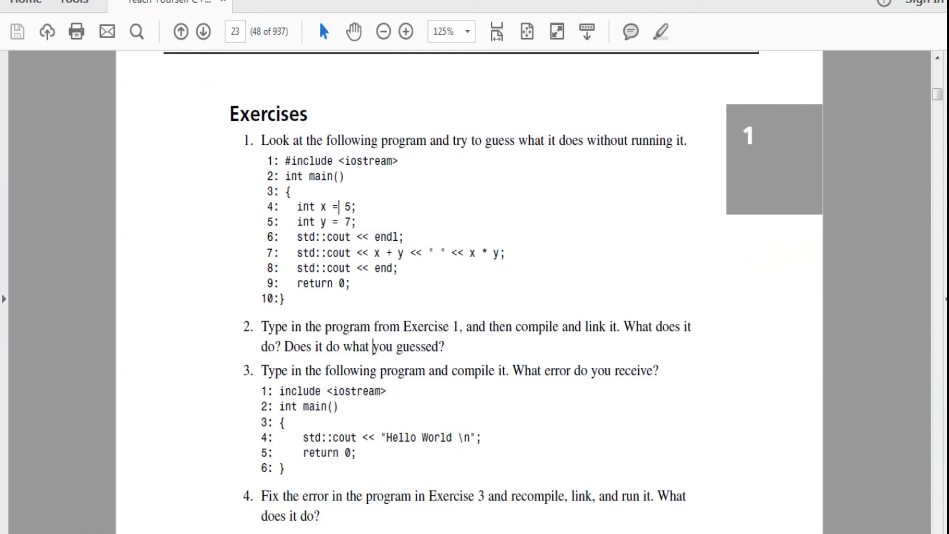
Scroll the PDF so Exercises 1 to 4 are all fully readable.
{"action": "scroll", "scroll_direction": "up", "scroll_amount": 3}
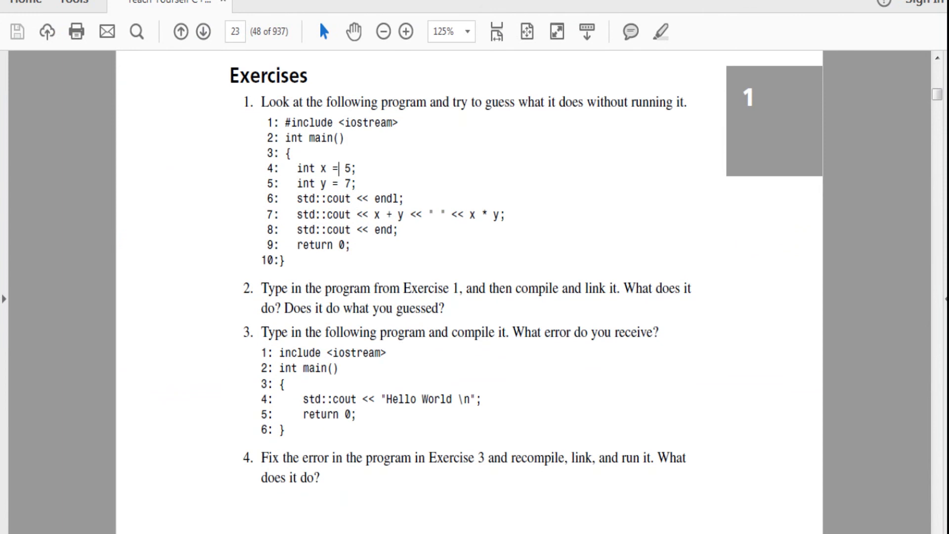
{"action": "scroll", "scroll_direction": "up", "scroll_amount": 3}
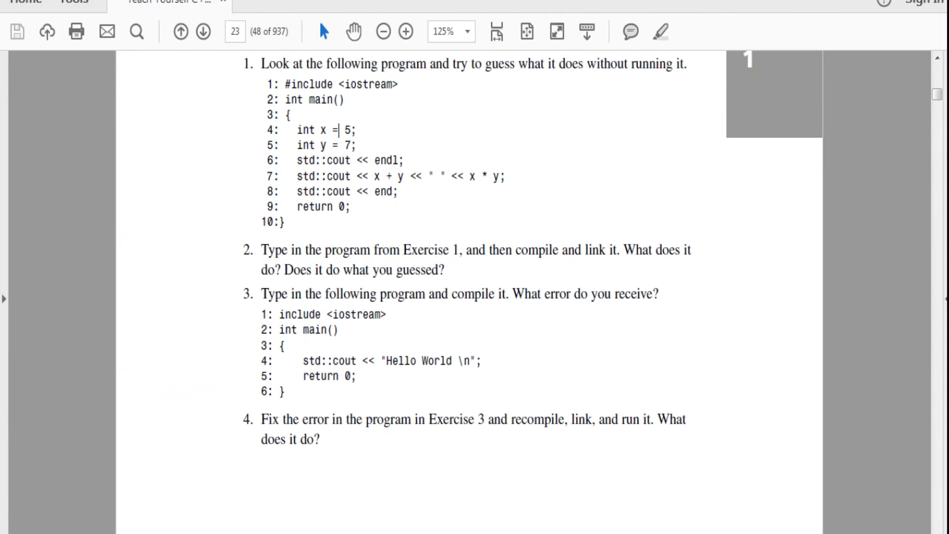